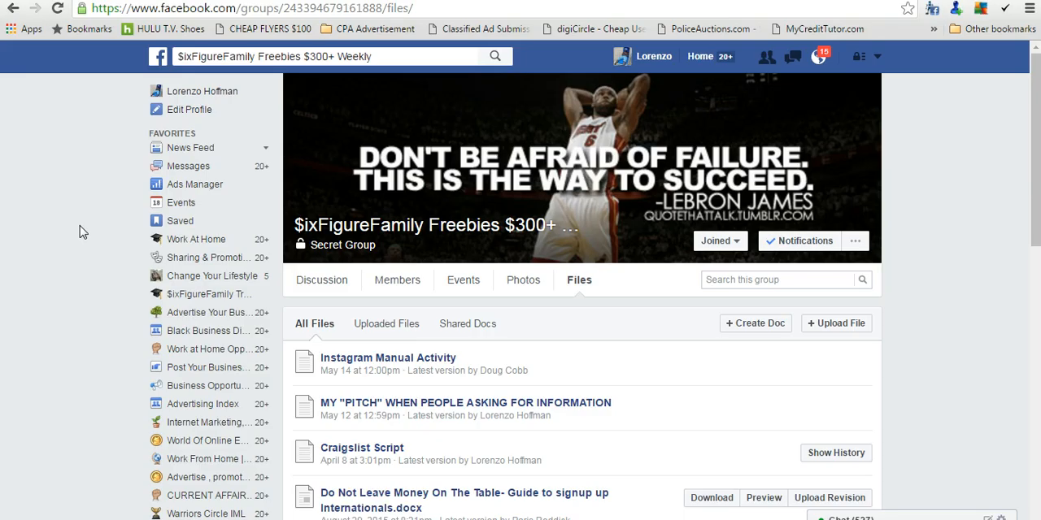
{"action": "mouse_move", "coordinate": [210, 257]}
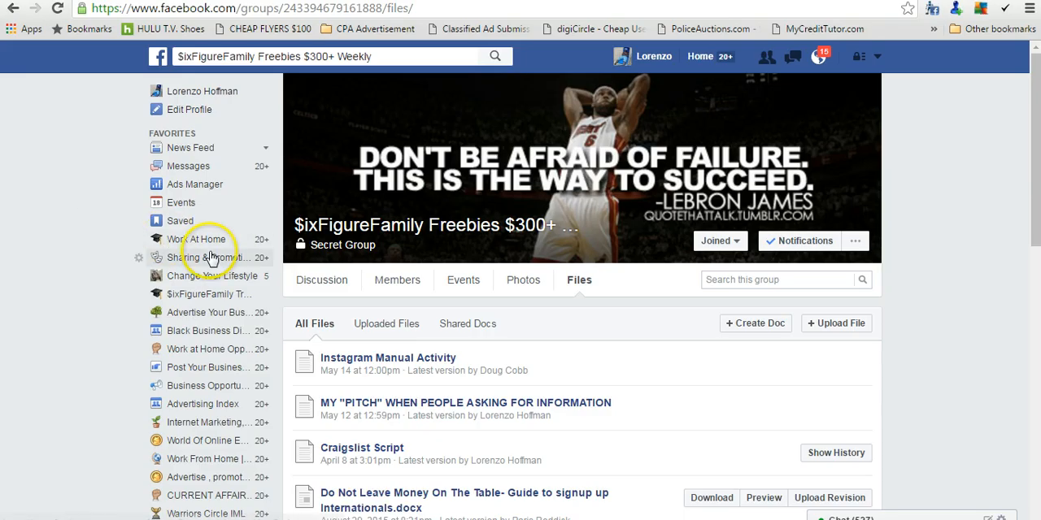
{"action": "mouse_move", "coordinate": [444, 256]}
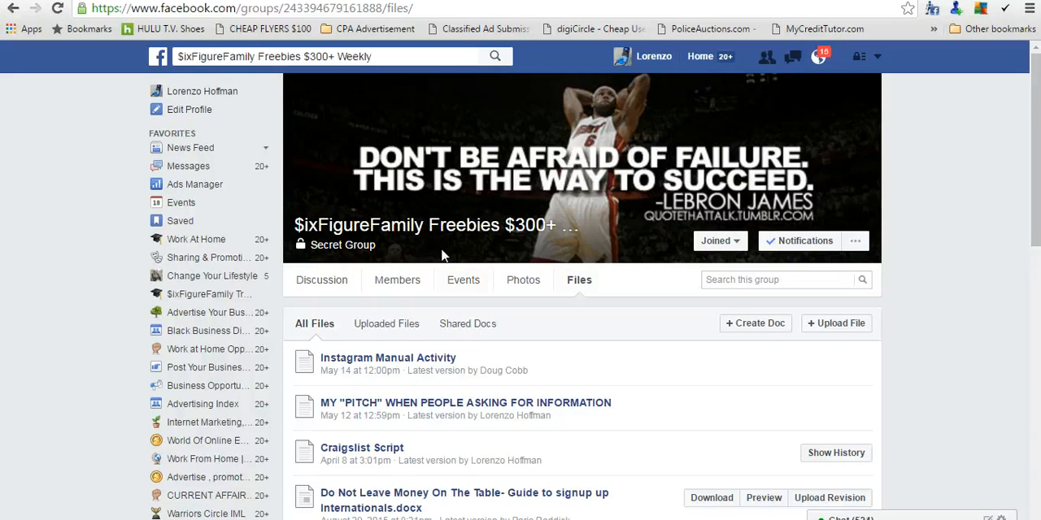
{"action": "mouse_move", "coordinate": [470, 324]}
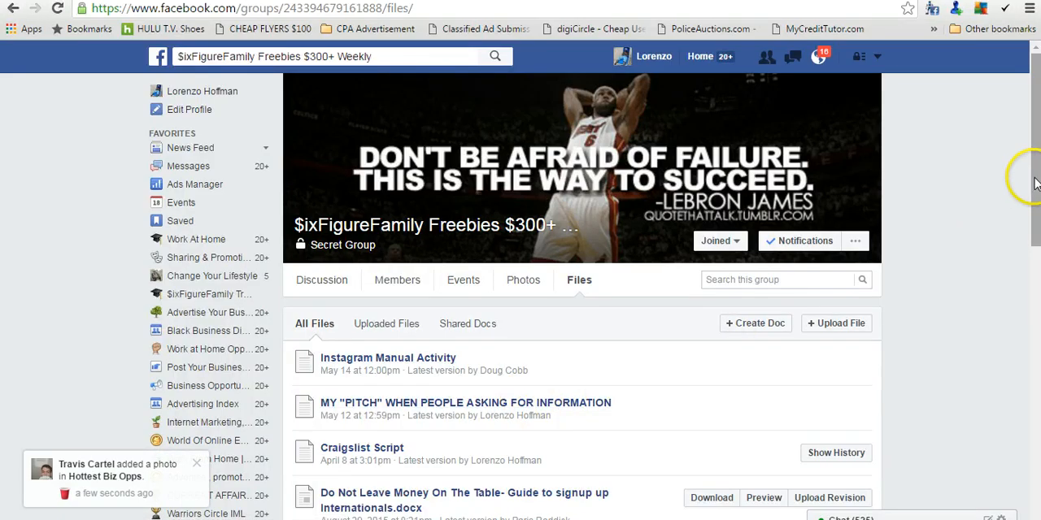
- Switch the SixFigureFamily Freebies group from its files to the Discussion feed with the pinned post
{"action": "scroll", "scroll_direction": "down", "scroll_amount": 3}
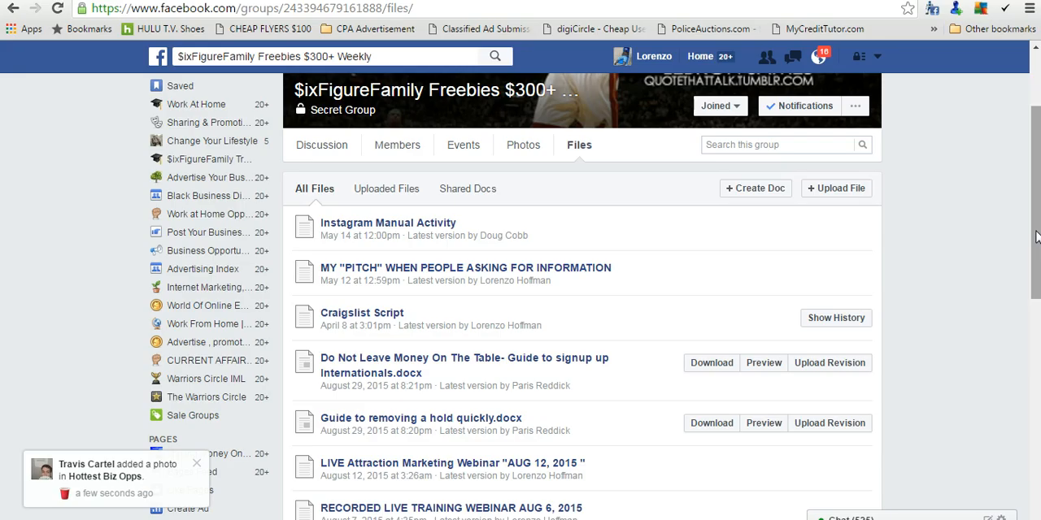
{"action": "scroll", "scroll_direction": "down", "scroll_amount": 3}
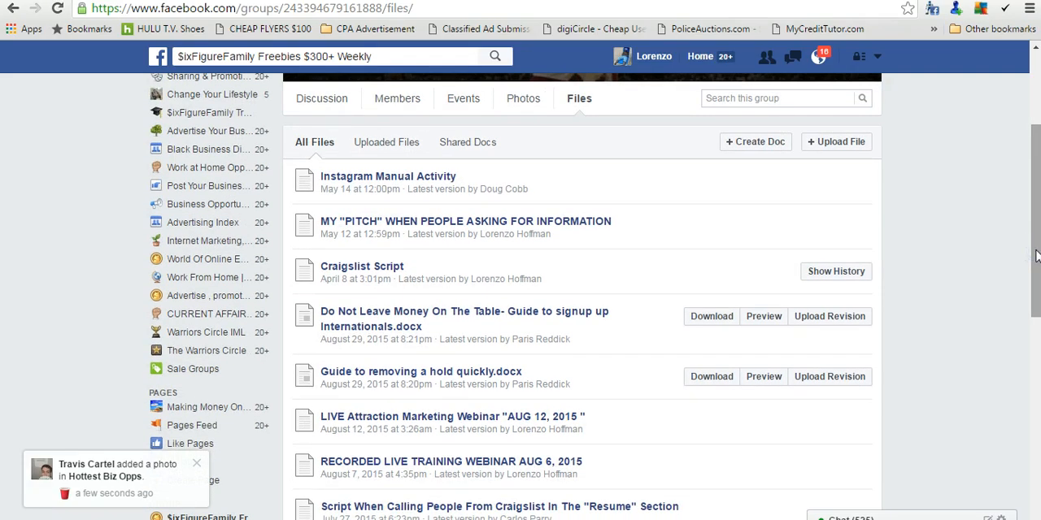
{"action": "mouse_move", "coordinate": [546, 169]}
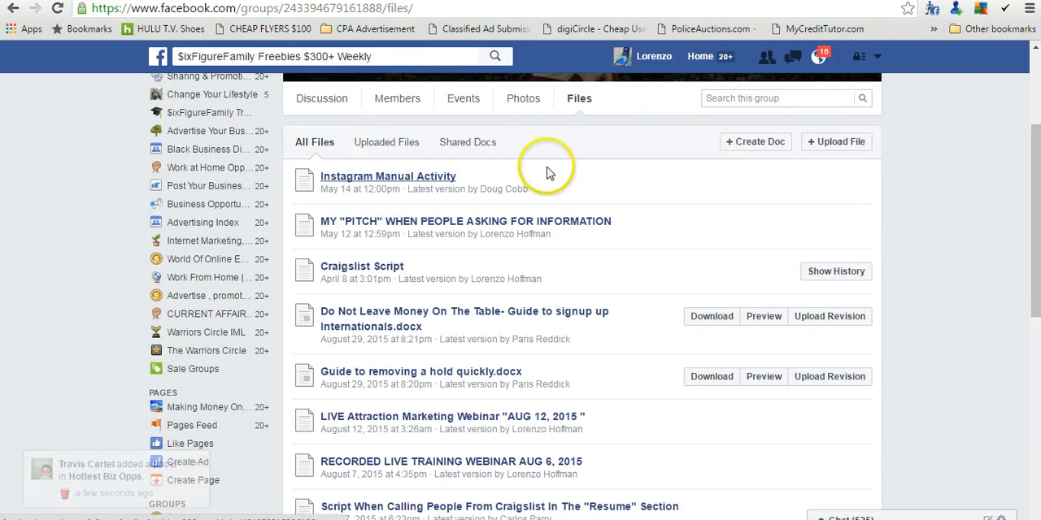
{"action": "mouse_move", "coordinate": [390, 275]}
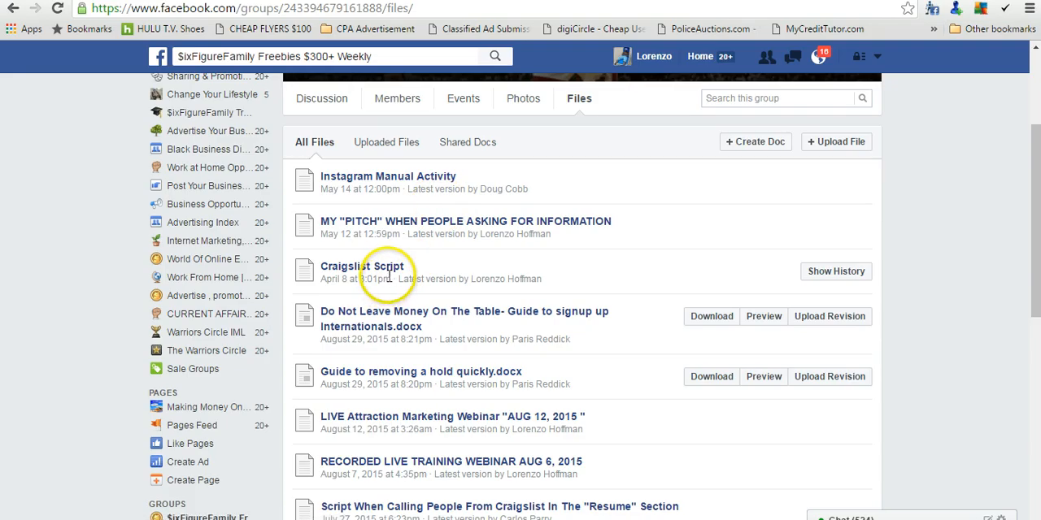
{"action": "mouse_move", "coordinate": [830, 377]}
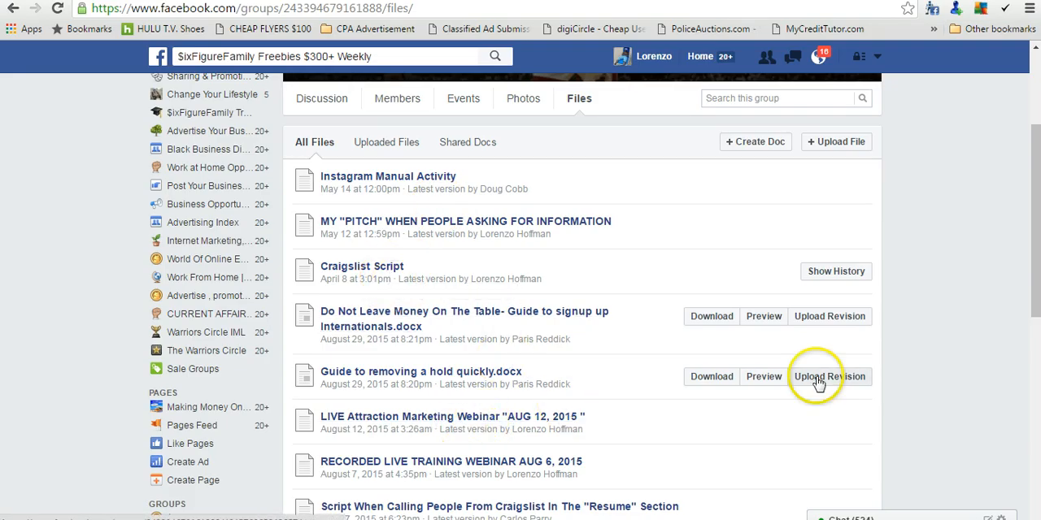
{"action": "scroll", "scroll_direction": "down", "scroll_amount": 3}
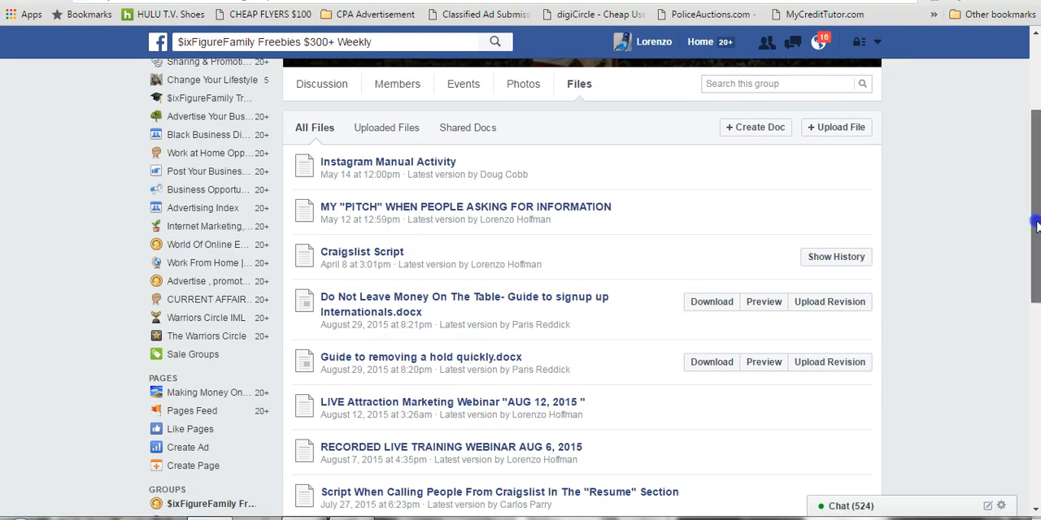
{"action": "scroll", "scroll_direction": "down", "scroll_amount": 3}
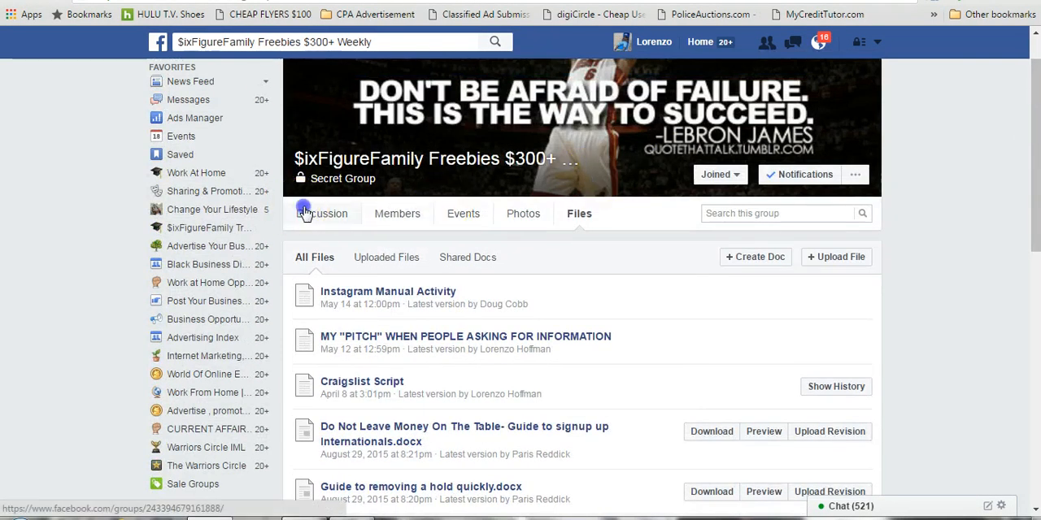
{"action": "left_click", "coordinate": [324, 213]}
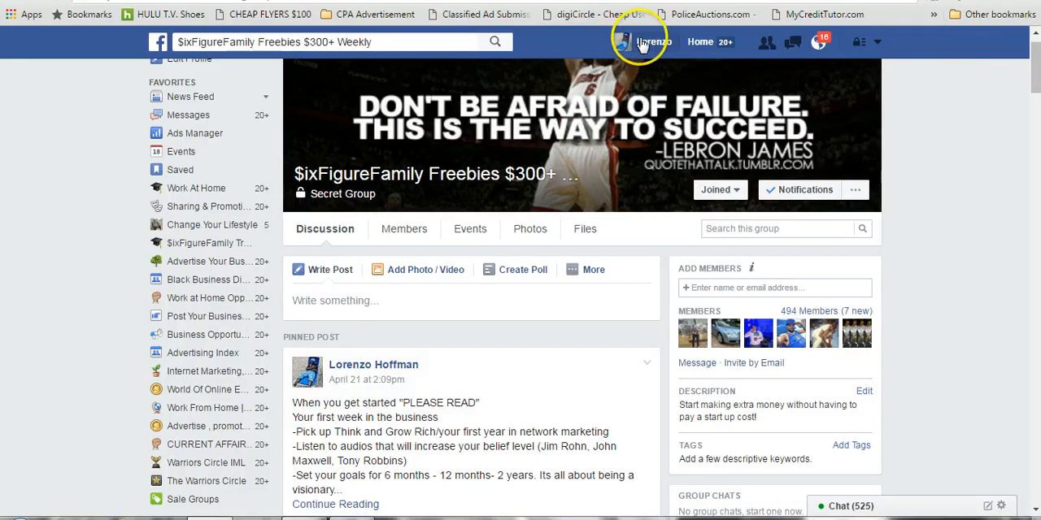
- Go to Lorenzo Hoffman's own profile timeline from the top bar
{"action": "left_click", "coordinate": [654, 42]}
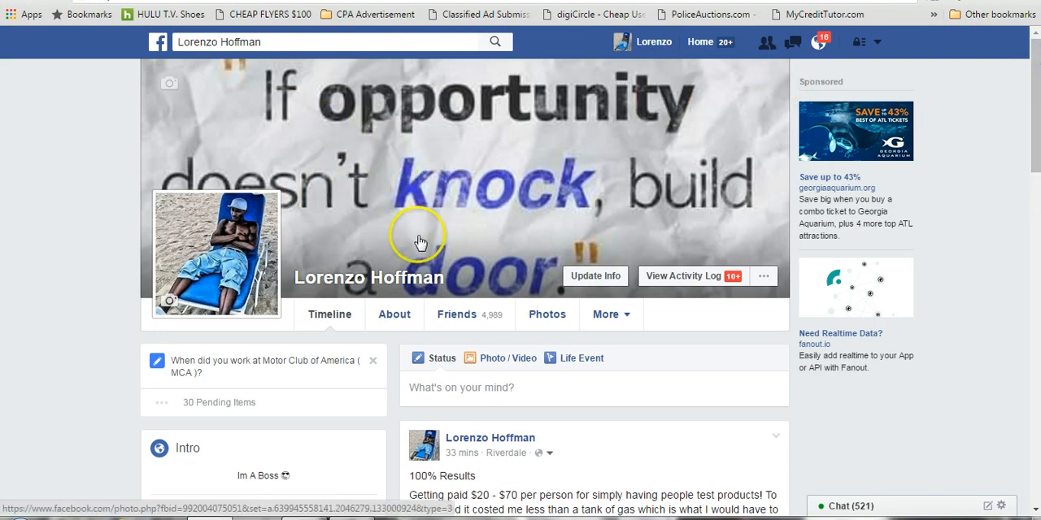
{"action": "mouse_move", "coordinate": [422, 240]}
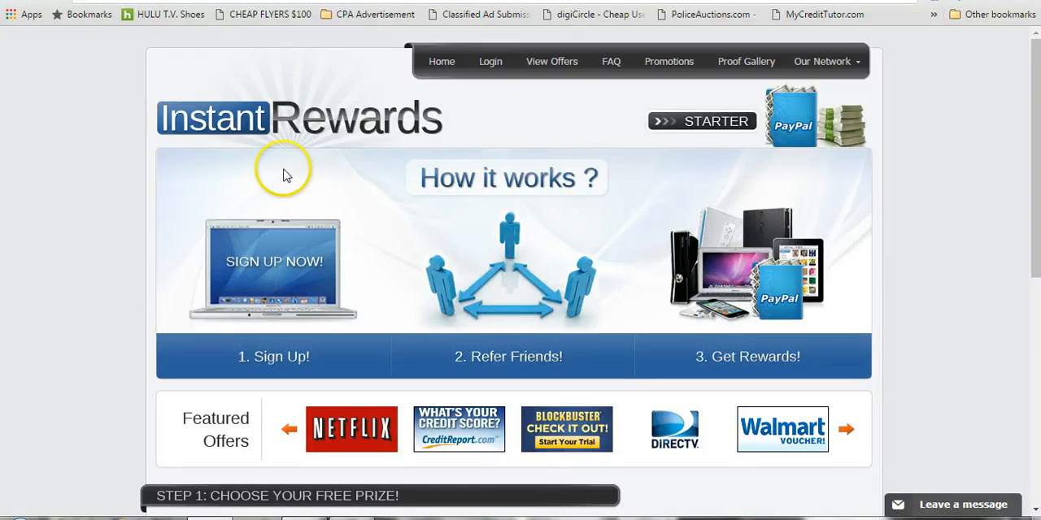
{"action": "mouse_move", "coordinate": [334, 183]}
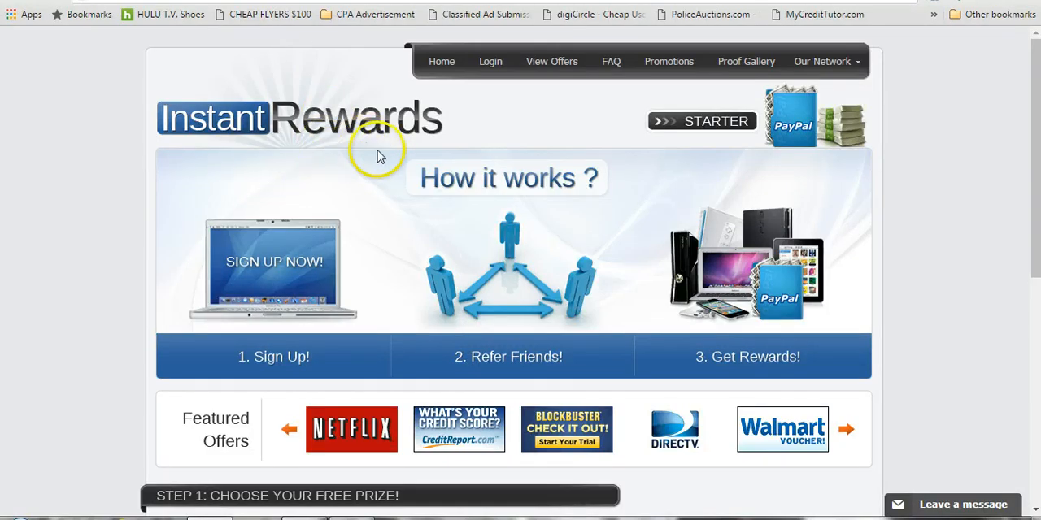
{"action": "mouse_move", "coordinate": [943, 238]}
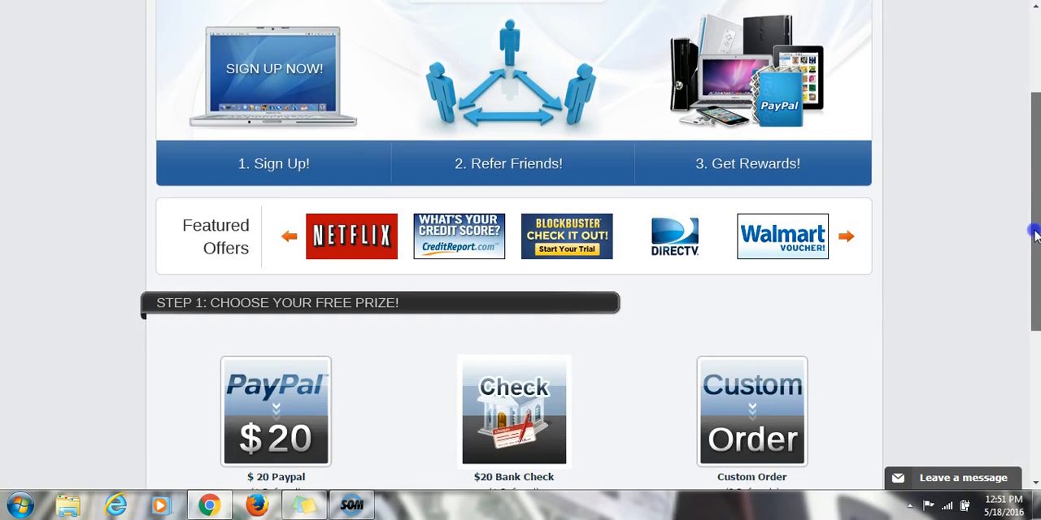
{"action": "scroll", "scroll_direction": "down", "scroll_amount": 3}
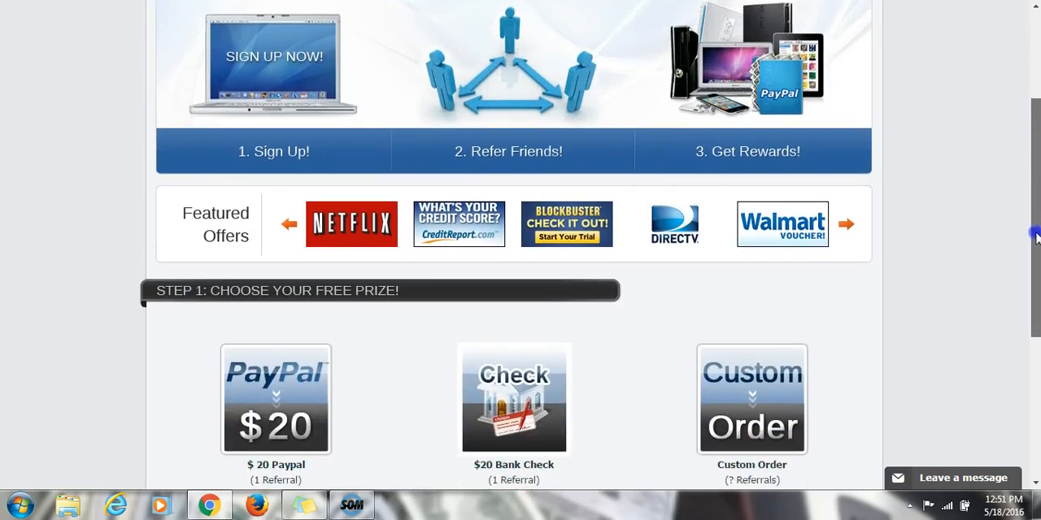
{"action": "scroll", "scroll_direction": "down", "scroll_amount": 3}
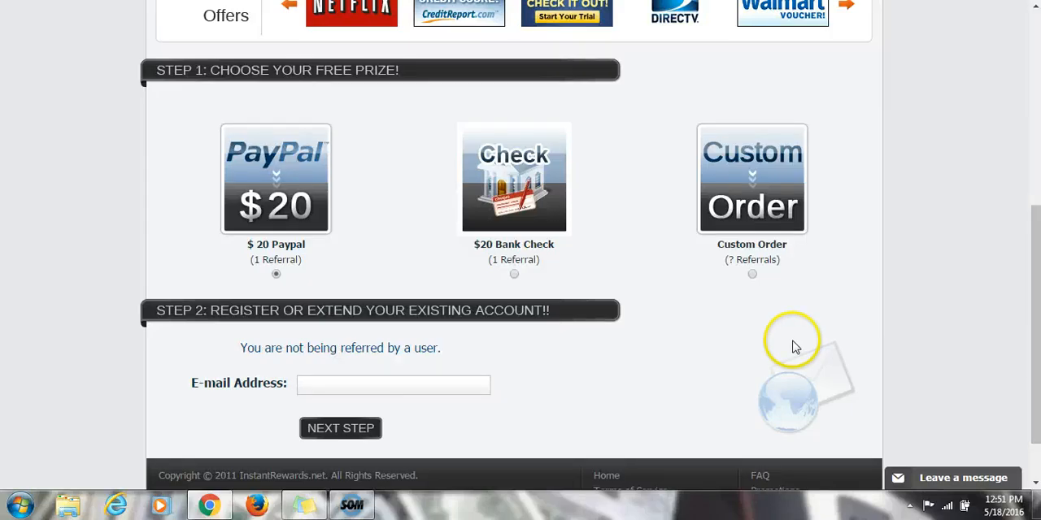
{"action": "mouse_move", "coordinate": [439, 350]}
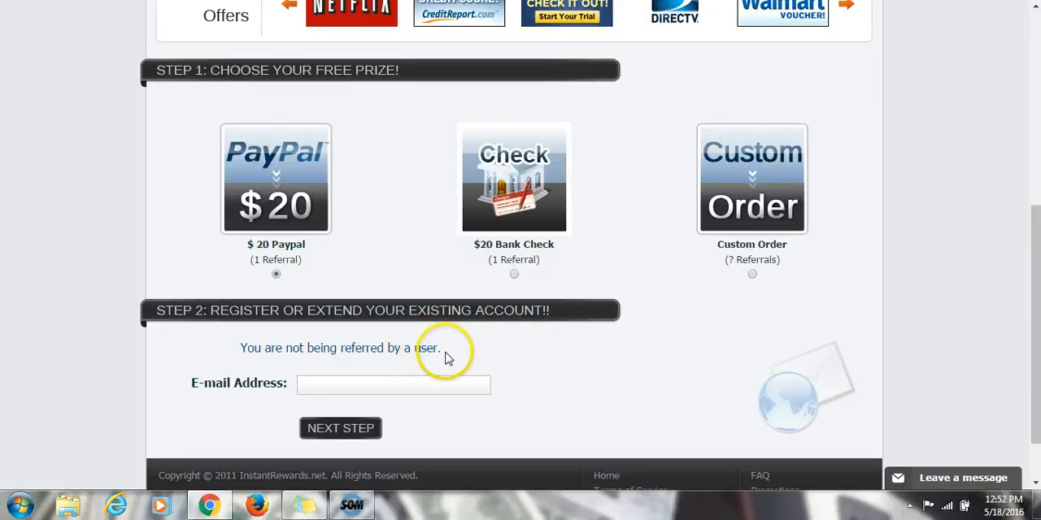
{"action": "mouse_move", "coordinate": [431, 372]}
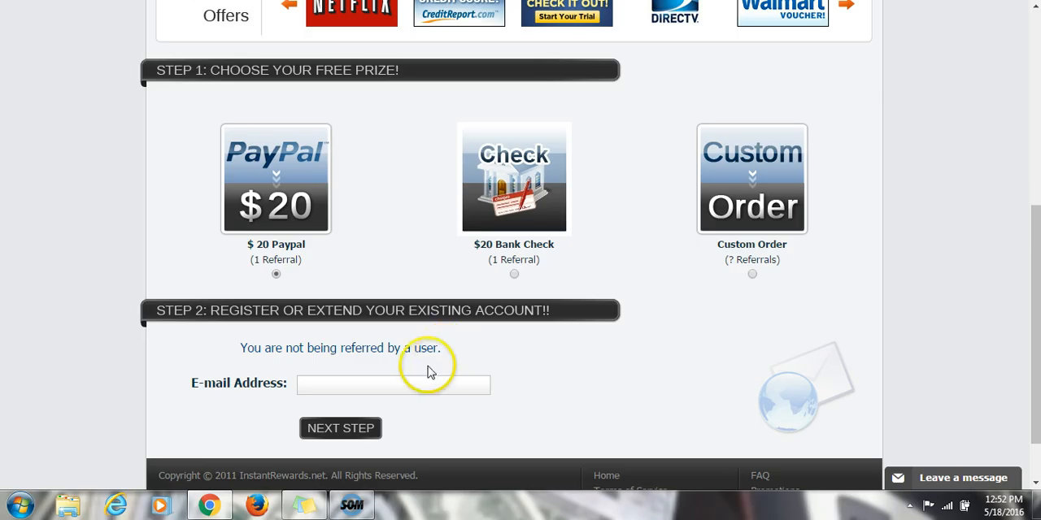
{"action": "left_click", "coordinate": [393, 384]}
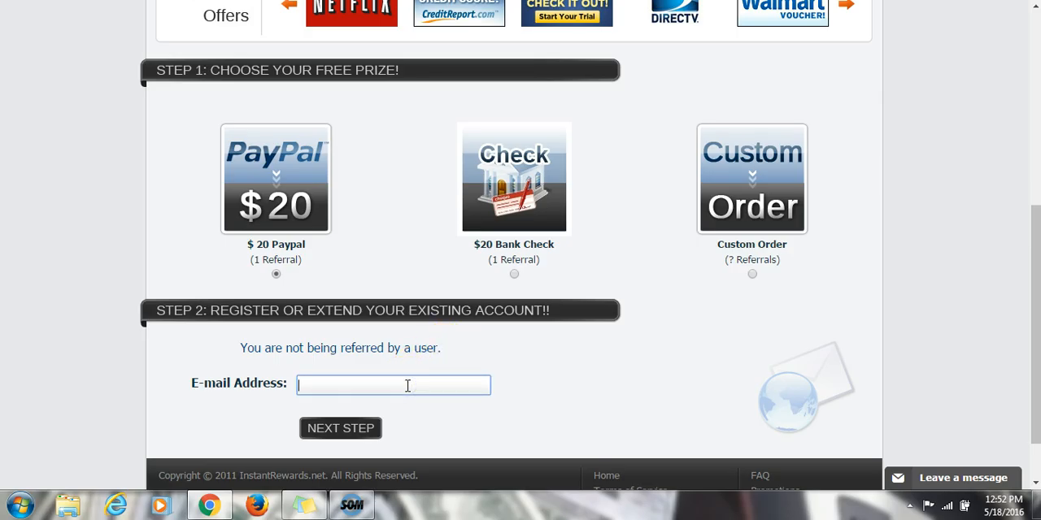
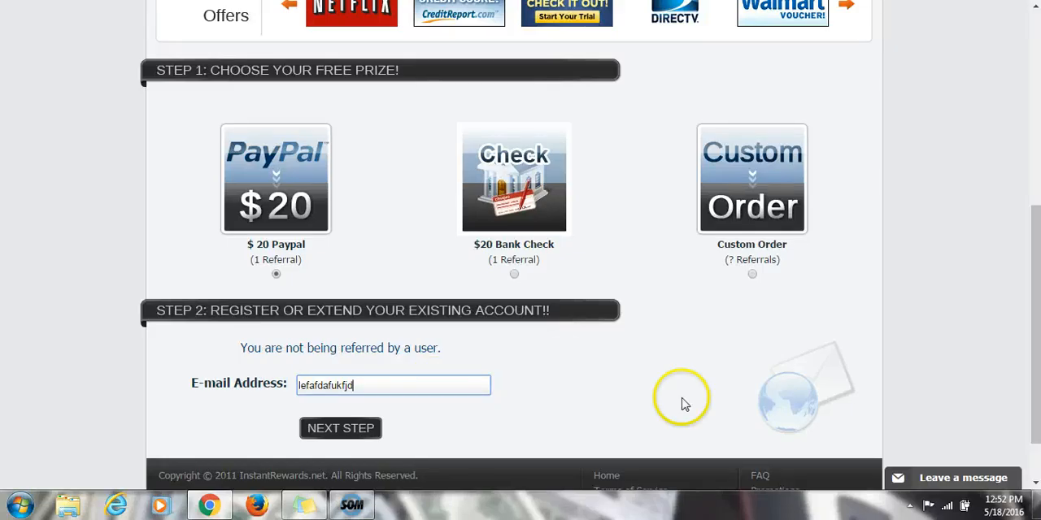
{"action": "scroll", "scroll_direction": "up", "scroll_amount": 3}
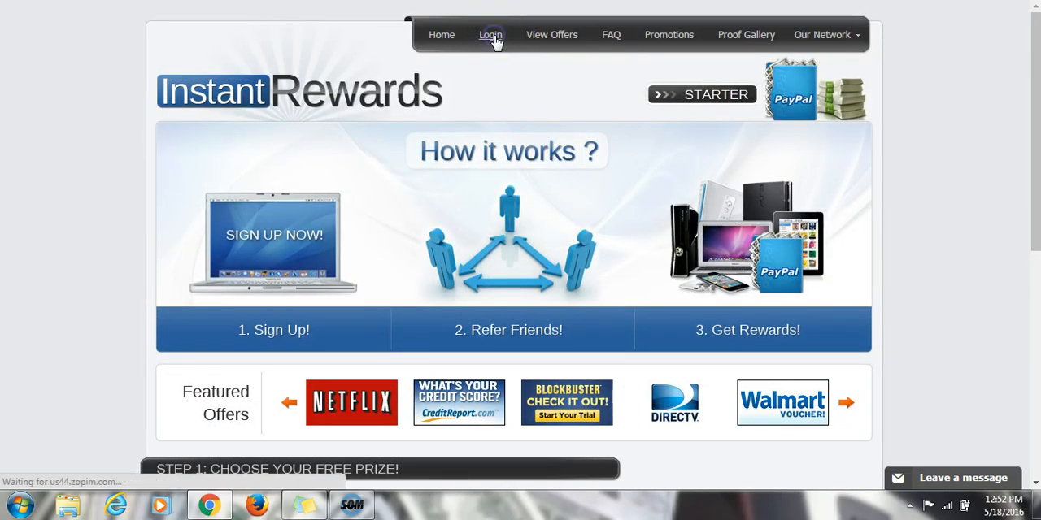
- Sign in to Instant Rewards so the account's Status page with referral status and offer credits shows
{"action": "left_click", "coordinate": [491, 34]}
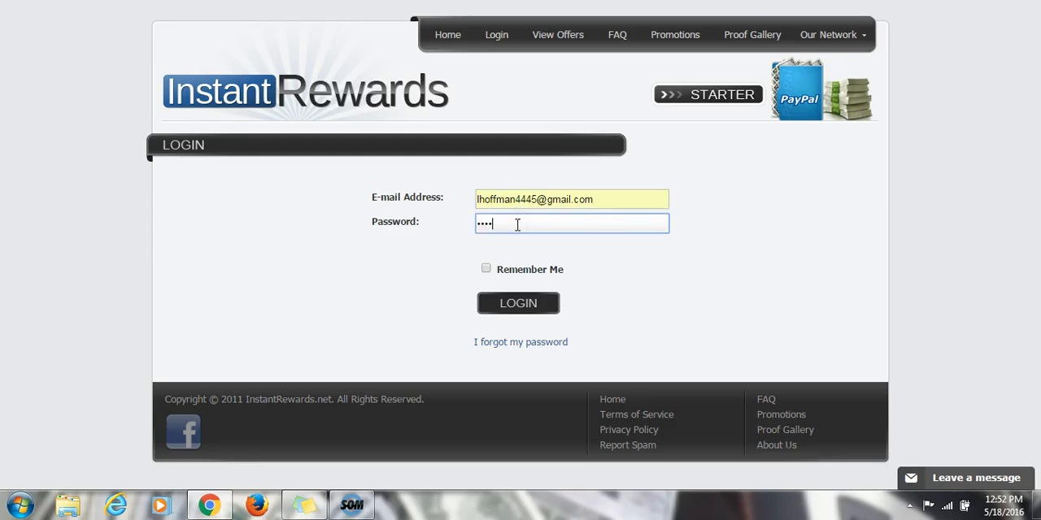
{"action": "left_click", "coordinate": [517, 303]}
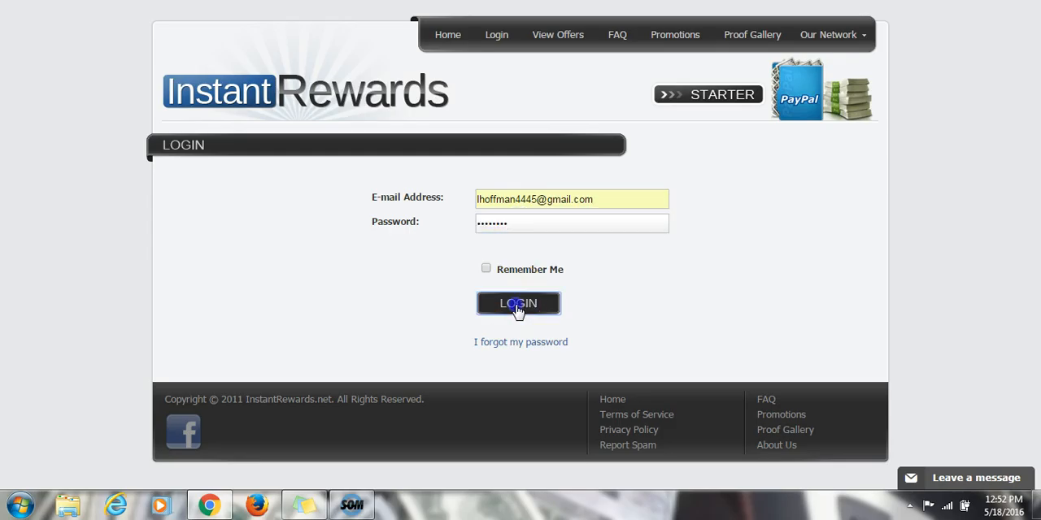
{"action": "left_click", "coordinate": [517, 302]}
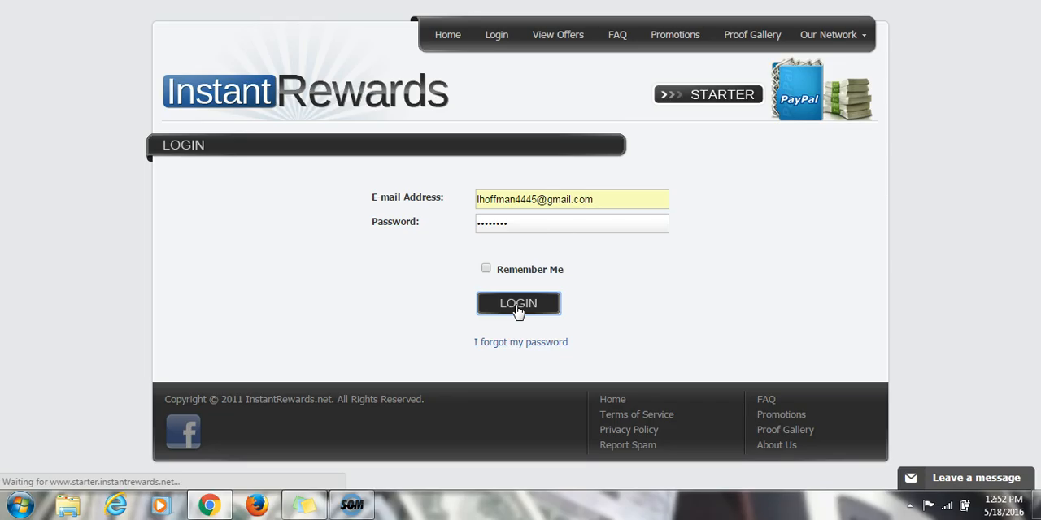
{"action": "left_click", "coordinate": [518, 302]}
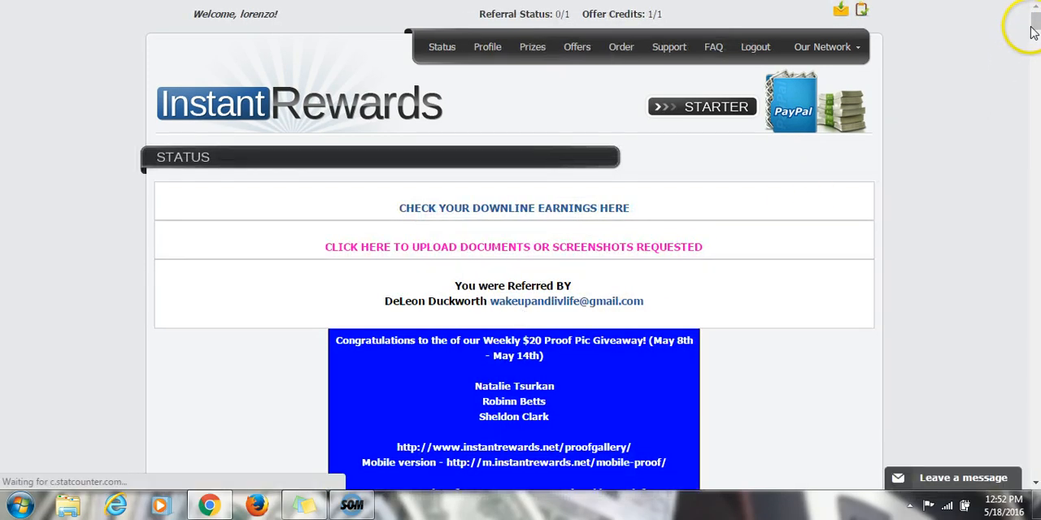
{"action": "scroll", "scroll_direction": "down", "scroll_amount": 3}
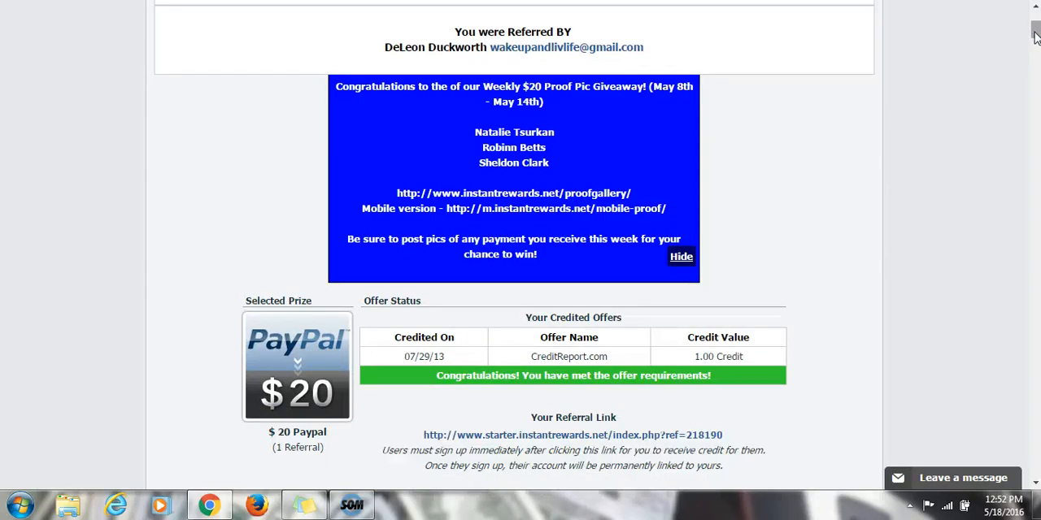
{"action": "scroll", "scroll_direction": "down", "scroll_amount": 3}
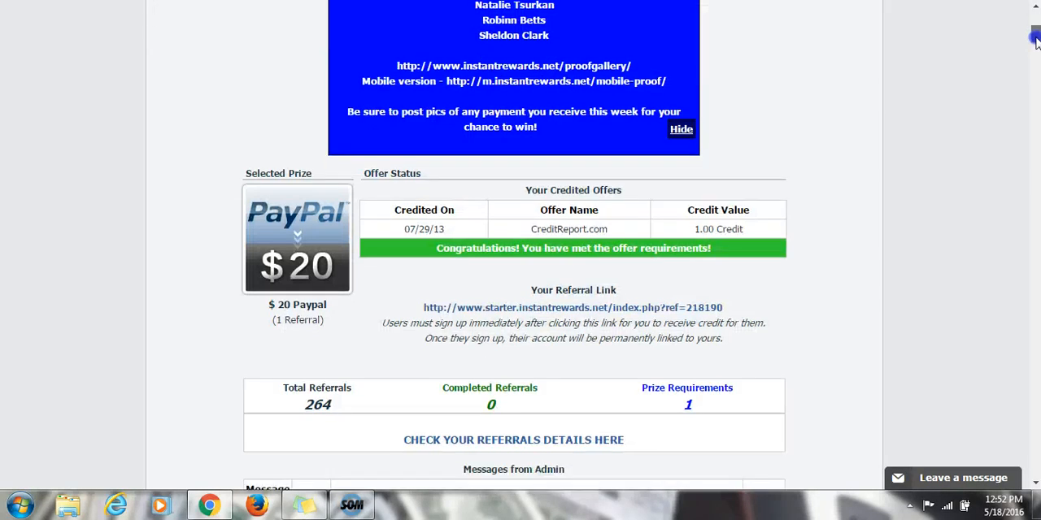
{"action": "scroll", "scroll_direction": "down", "scroll_amount": 3}
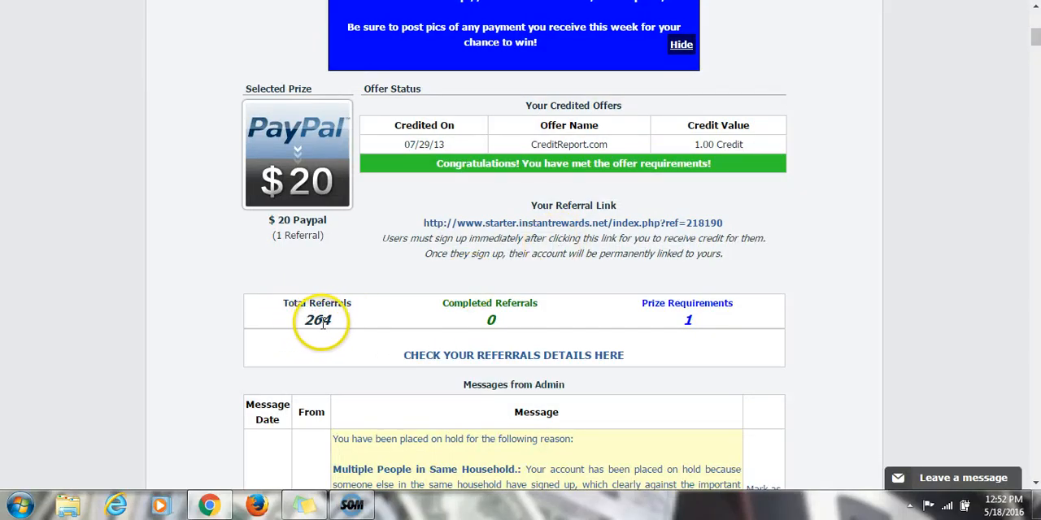
{"action": "mouse_move", "coordinate": [976, 178]}
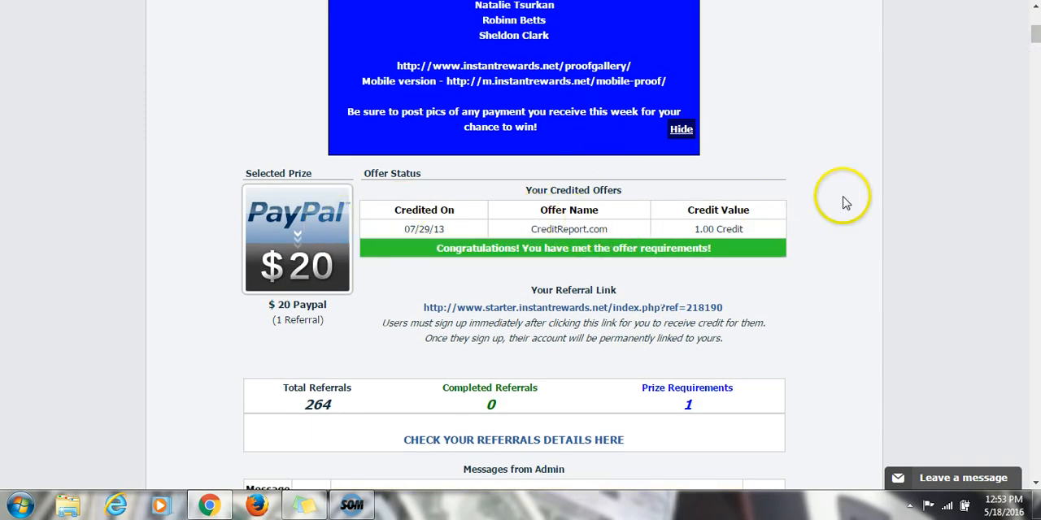
{"action": "mouse_move", "coordinate": [442, 241]}
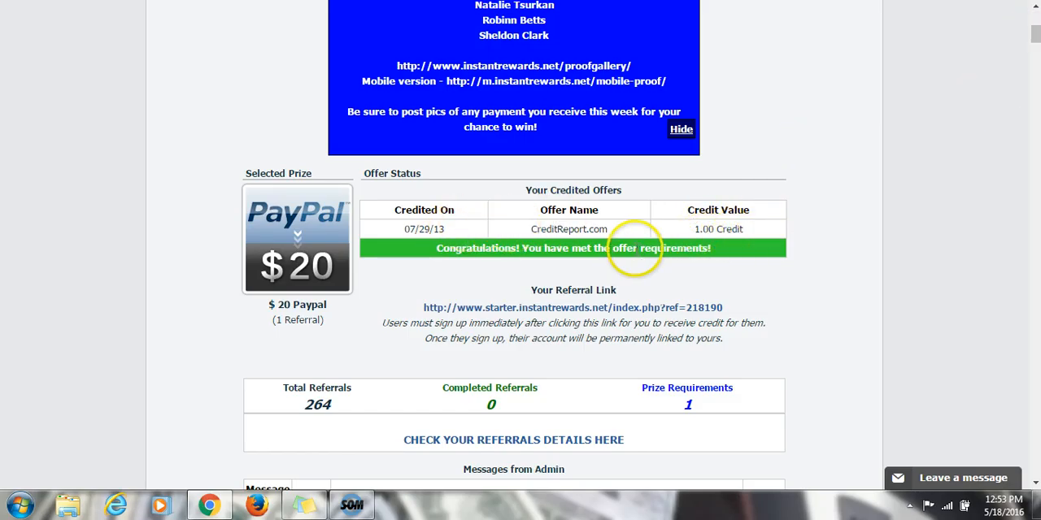
{"action": "mouse_move", "coordinate": [872, 192]}
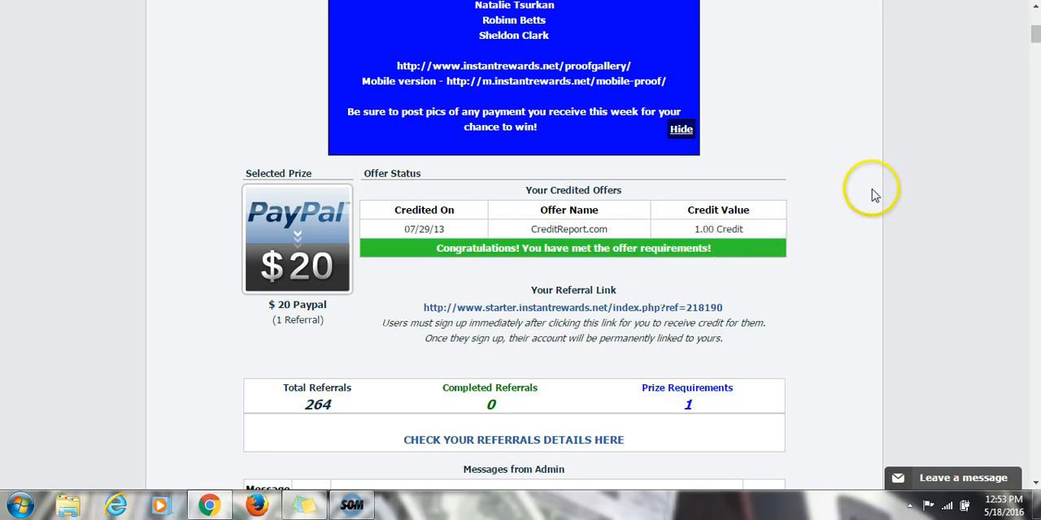
{"action": "mouse_move", "coordinate": [781, 241]}
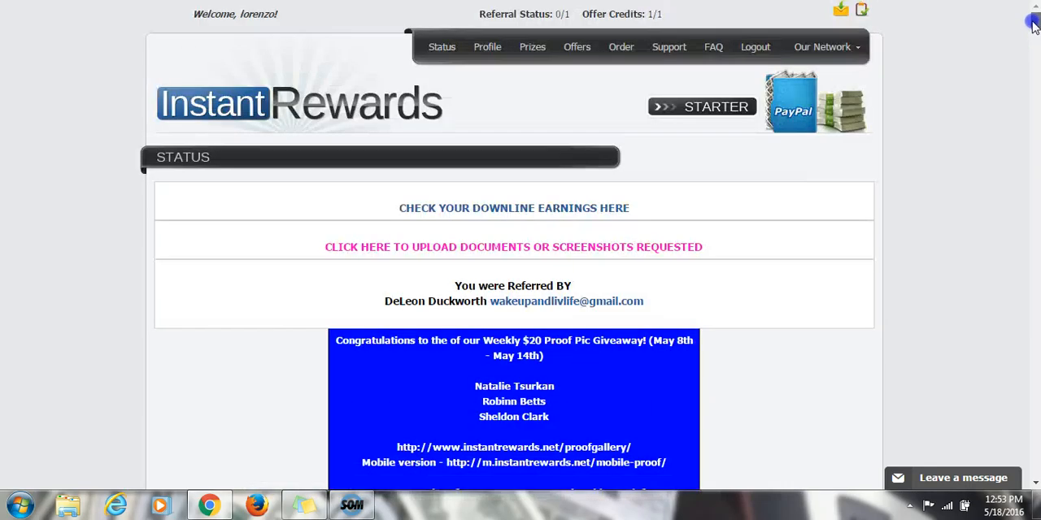
{"action": "mouse_move", "coordinate": [480, 78]}
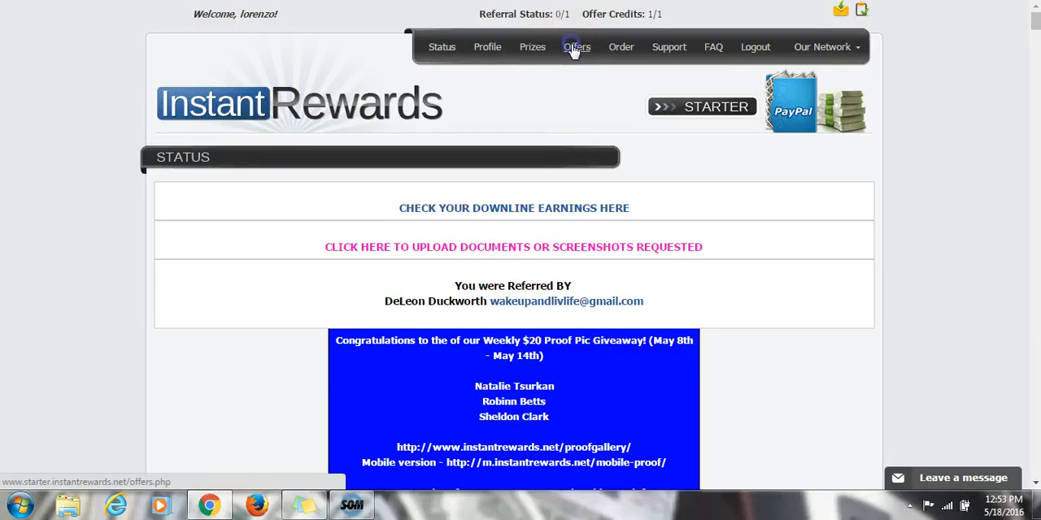
- Browse the Offers page with the credited CreditReport.com offer and 123 matching offers over seven pages
{"action": "left_click", "coordinate": [576, 46]}
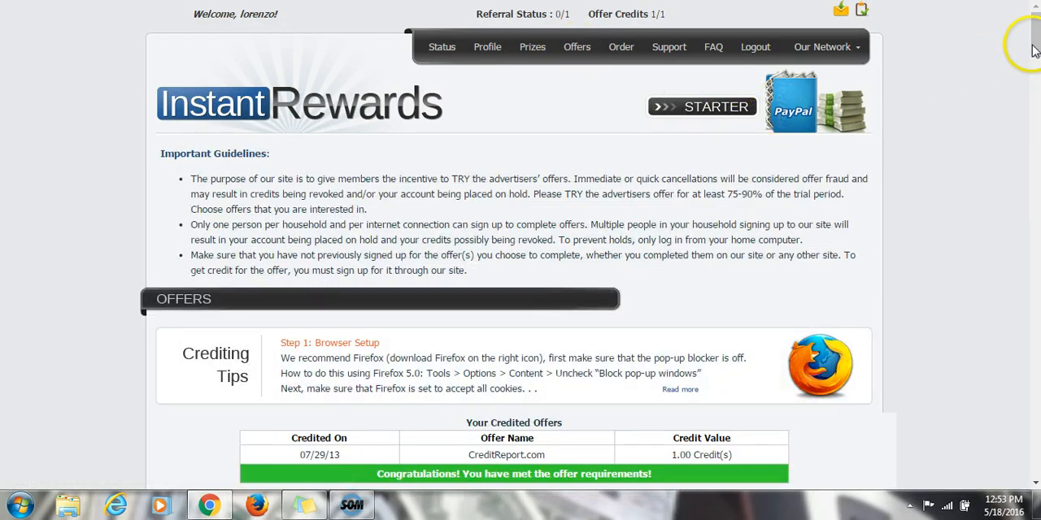
{"action": "scroll", "scroll_direction": "down", "scroll_amount": 3}
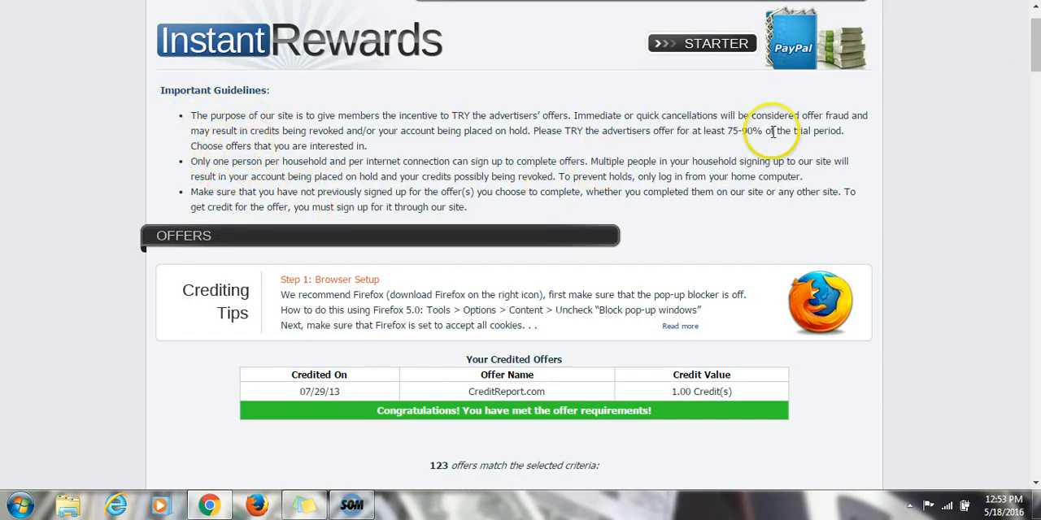
{"action": "mouse_move", "coordinate": [768, 176]}
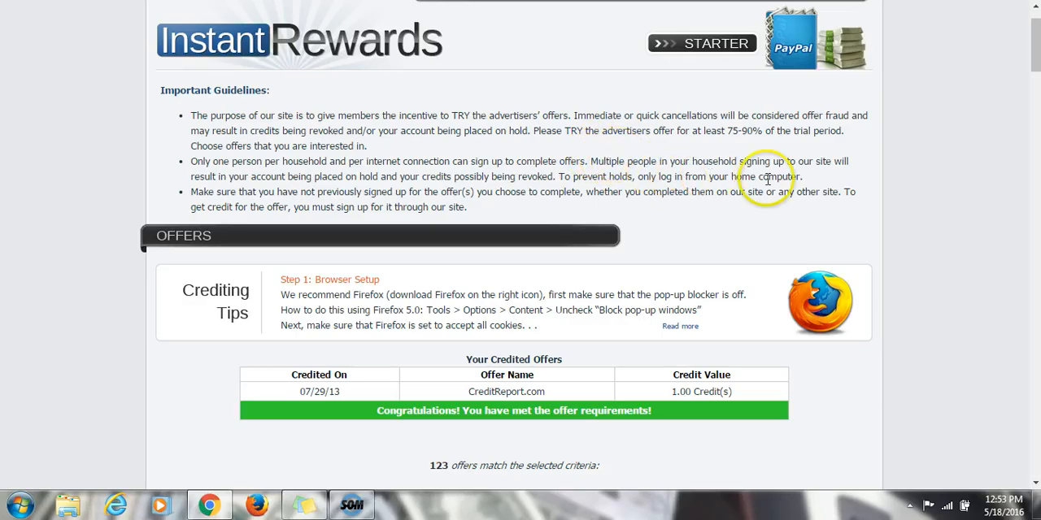
{"action": "scroll", "scroll_direction": "down", "scroll_amount": 3}
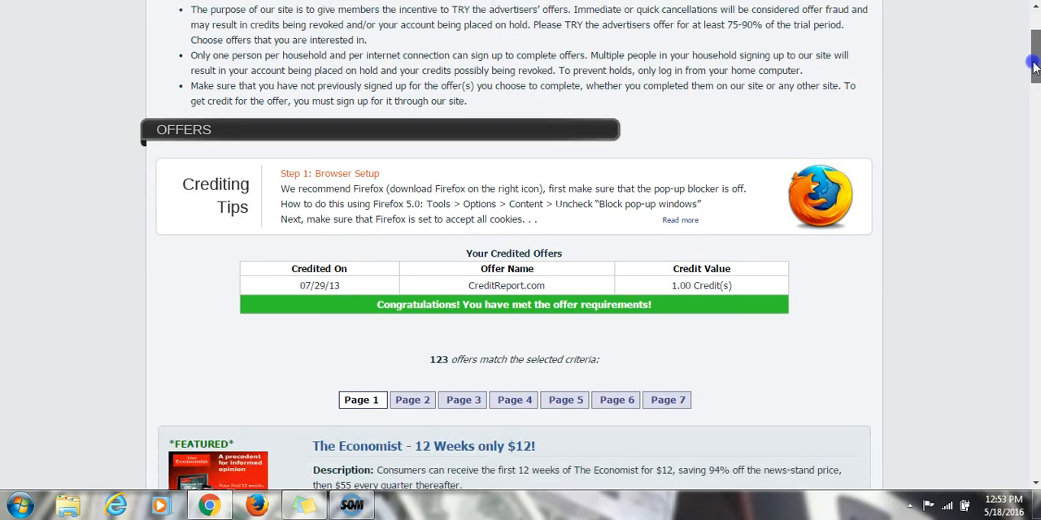
{"action": "scroll", "scroll_direction": "down", "scroll_amount": 3}
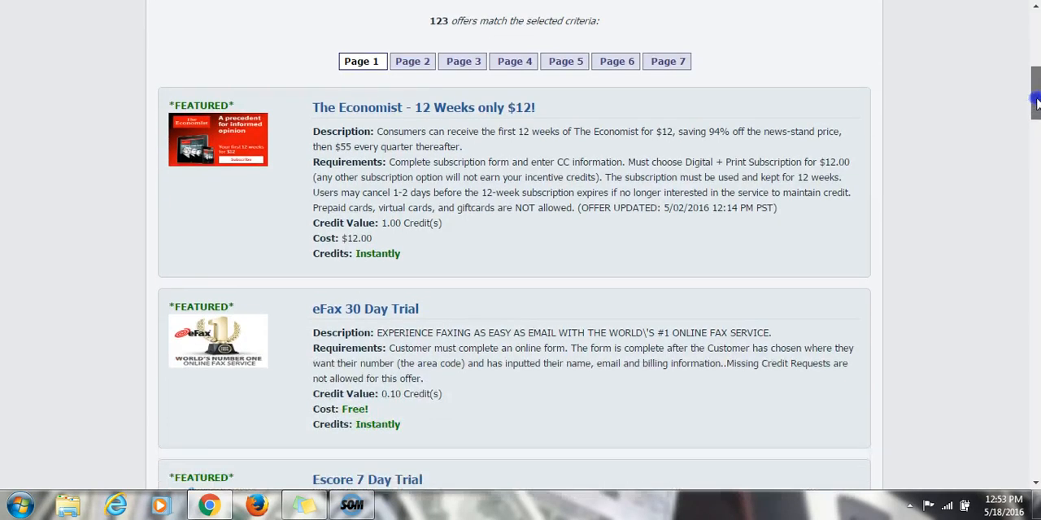
{"action": "scroll", "scroll_direction": "down", "scroll_amount": 3}
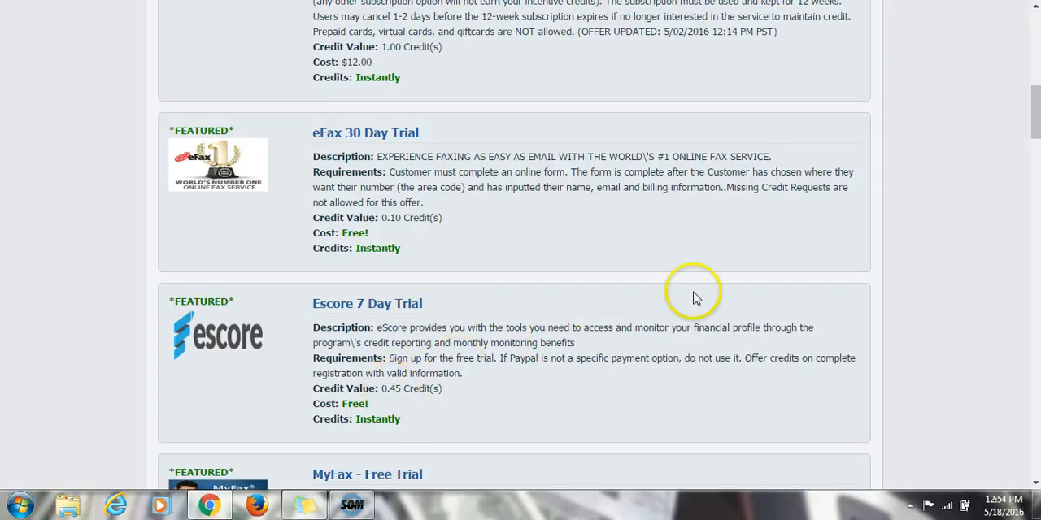
{"action": "scroll", "scroll_direction": "down", "scroll_amount": 3}
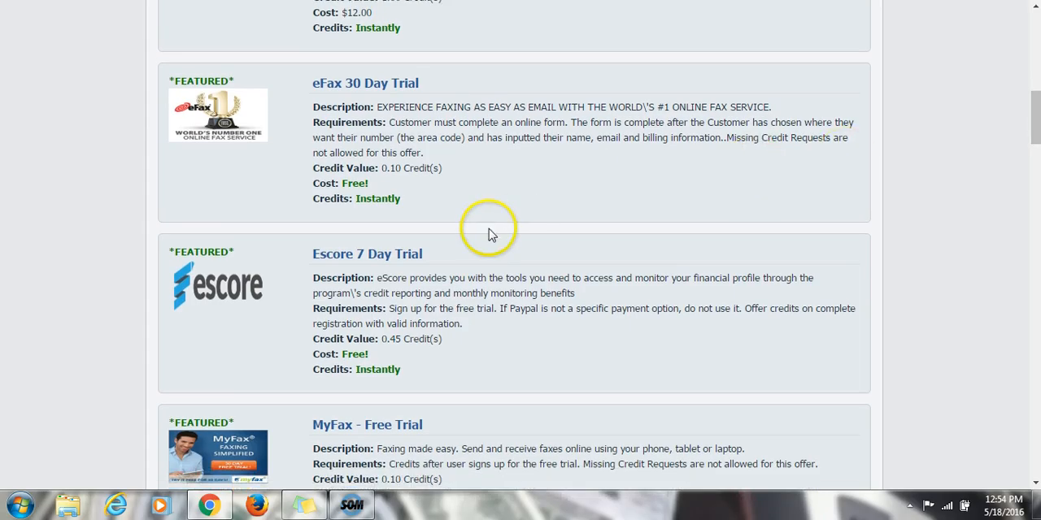
{"action": "mouse_move", "coordinate": [367, 254]}
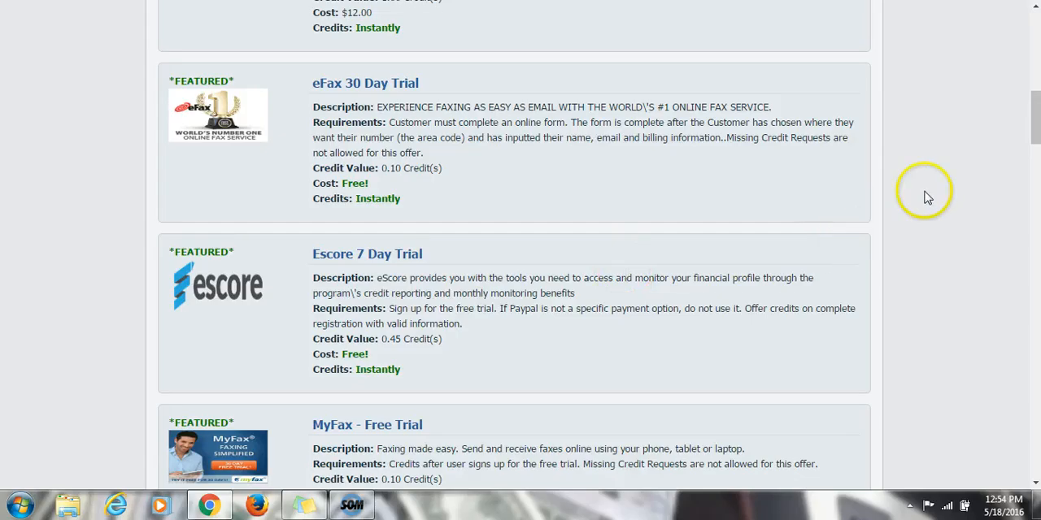
{"action": "scroll", "scroll_direction": "down", "scroll_amount": 3}
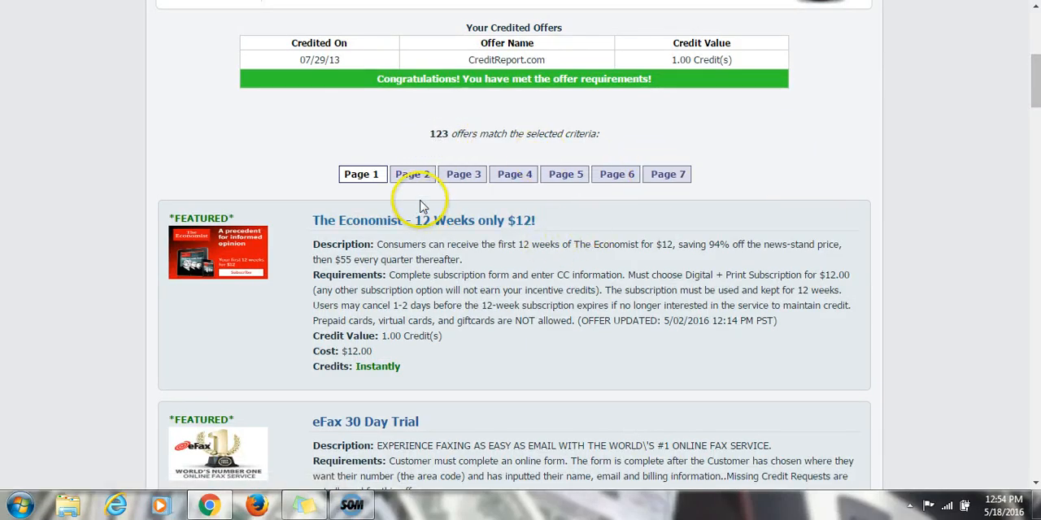
{"action": "mouse_move", "coordinate": [718, 171]}
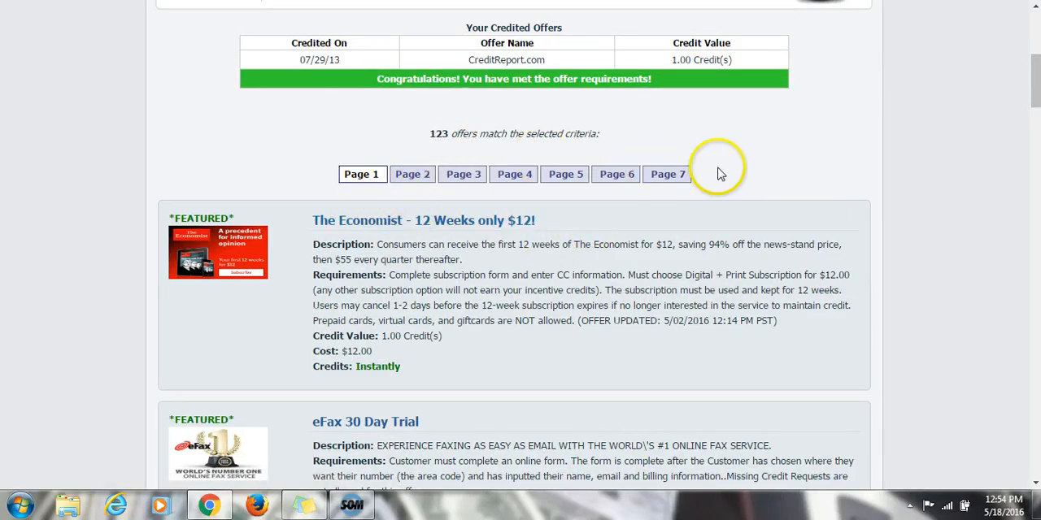
{"action": "scroll", "scroll_direction": "down", "scroll_amount": 3}
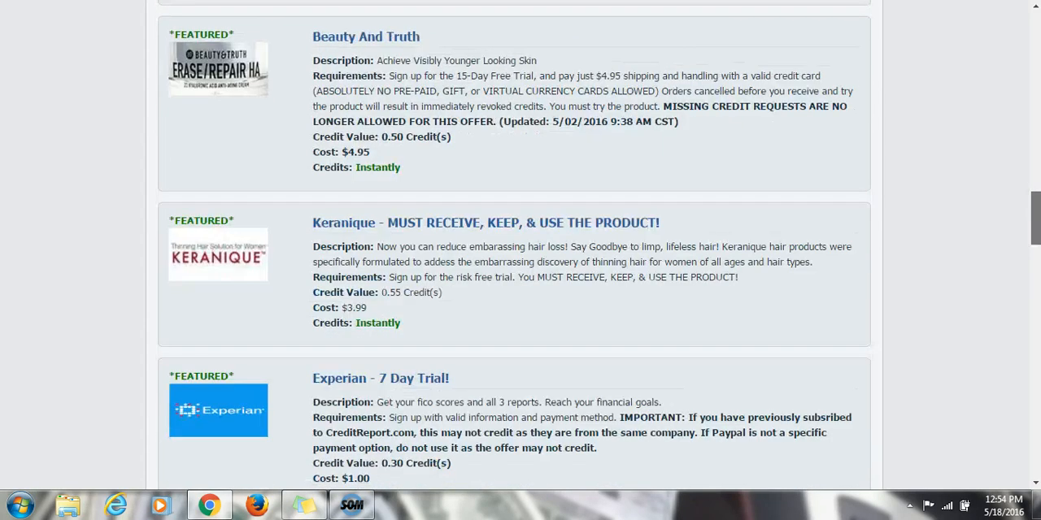
{"action": "scroll", "scroll_direction": "down", "scroll_amount": 3}
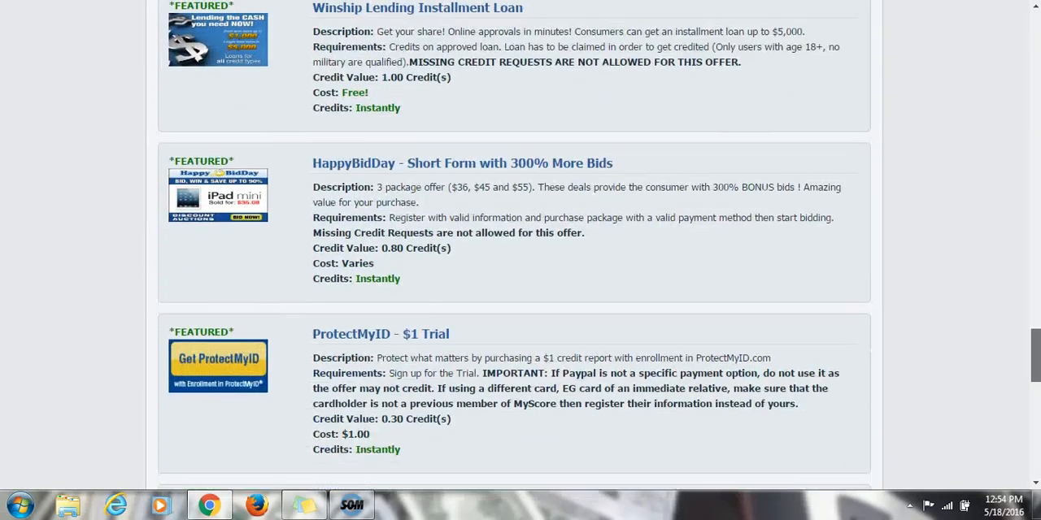
{"action": "scroll", "scroll_direction": "down", "scroll_amount": 3}
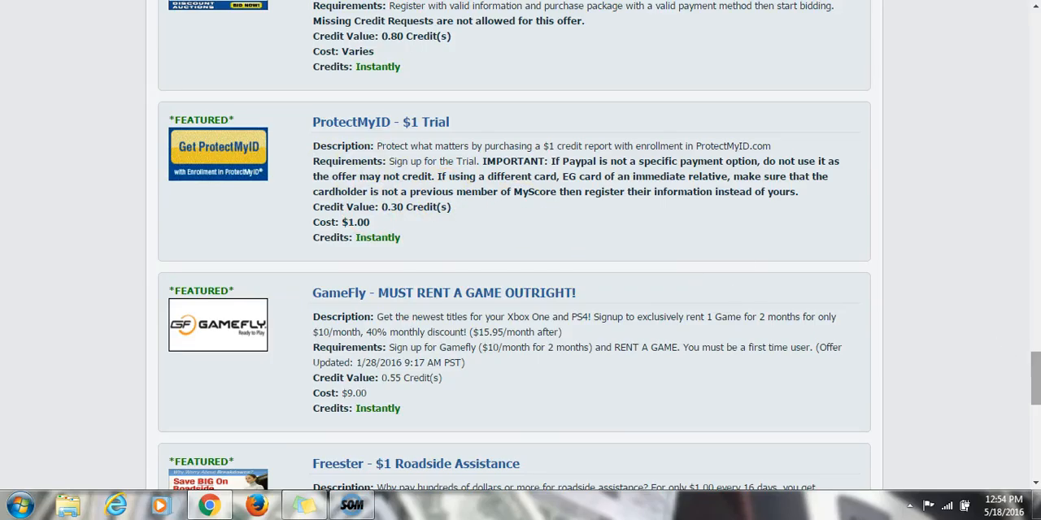
{"action": "scroll", "scroll_direction": "down", "scroll_amount": 3}
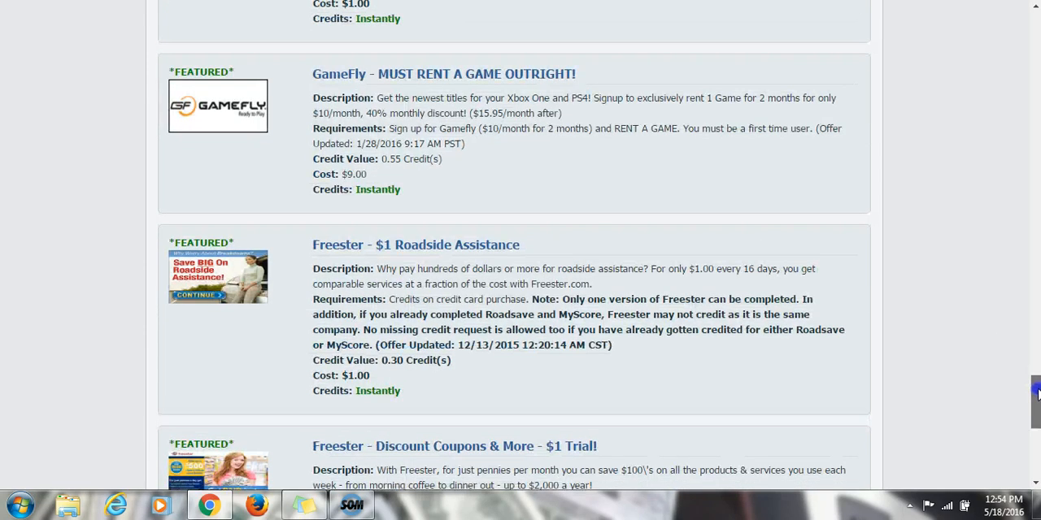
{"action": "scroll", "scroll_direction": "down", "scroll_amount": 3}
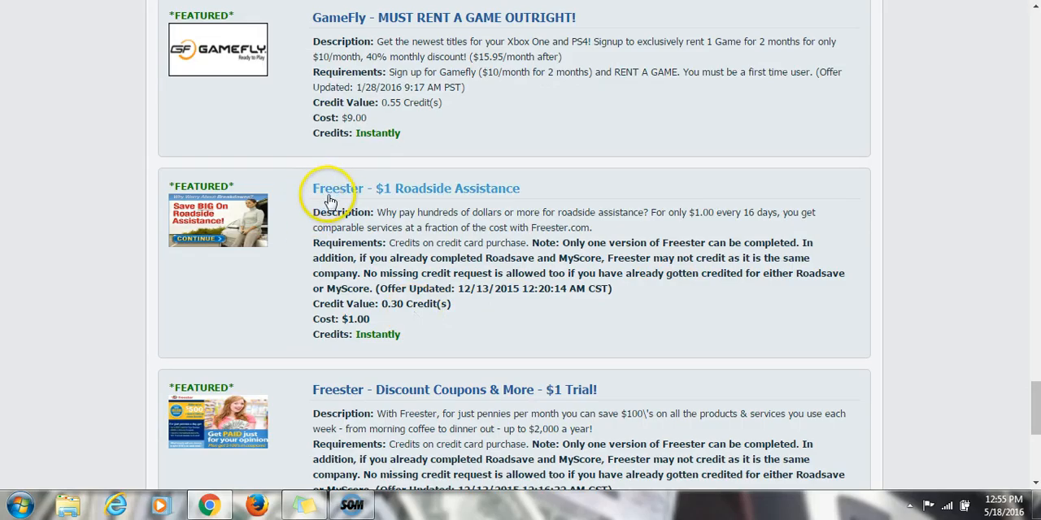
{"action": "mouse_move", "coordinate": [365, 221]}
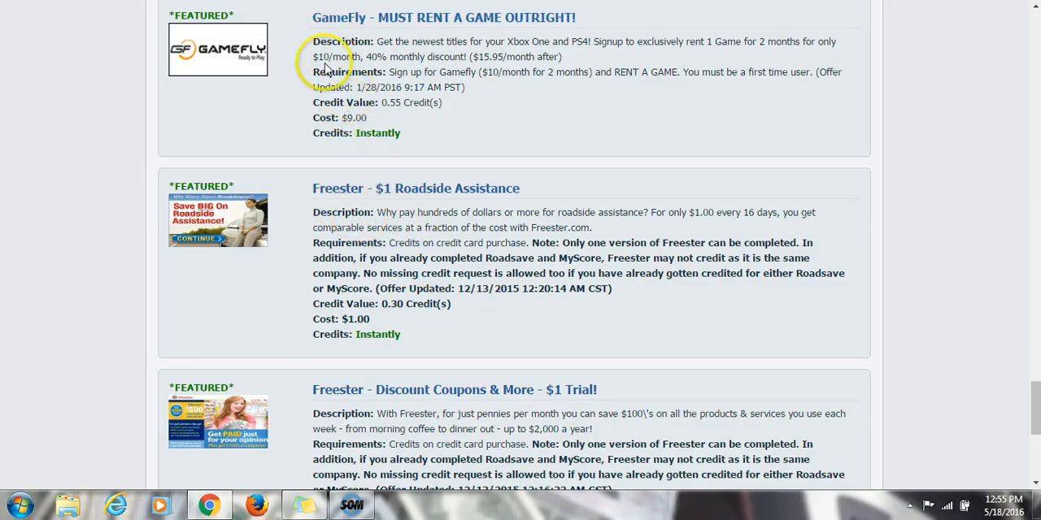
{"action": "mouse_move", "coordinate": [334, 243]}
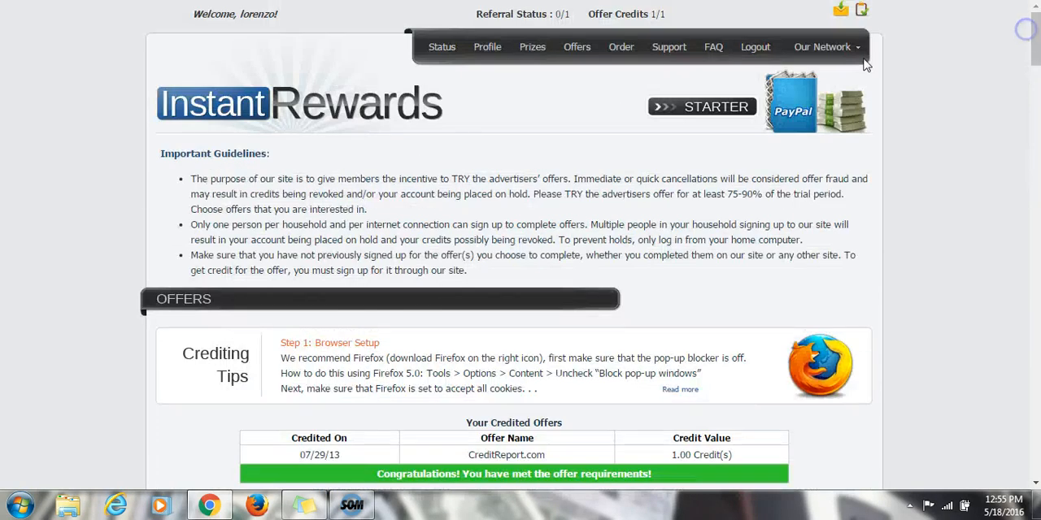
{"action": "mouse_move", "coordinate": [755, 46]}
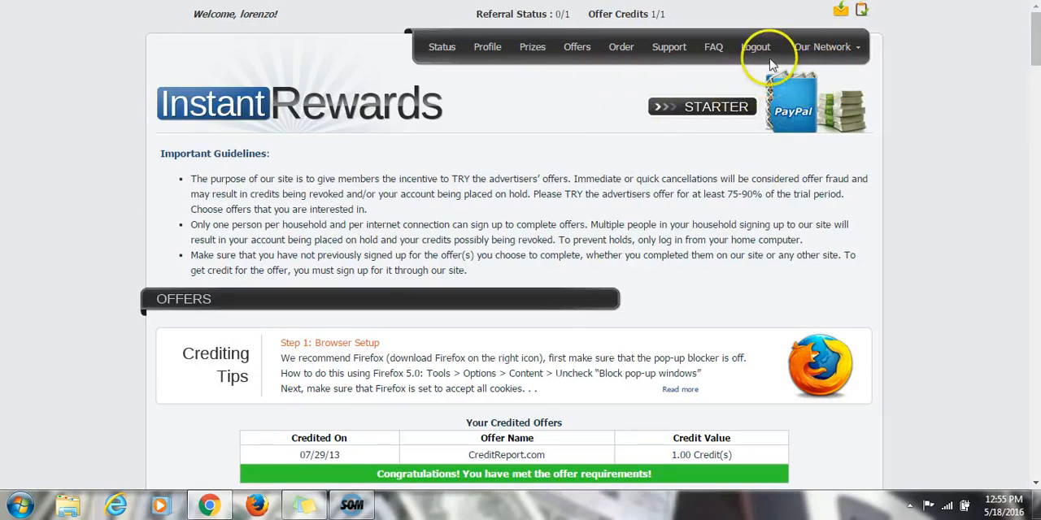
- Sign out of Instant Rewards, returning to the public how-it-works home page
{"action": "left_click", "coordinate": [756, 46]}
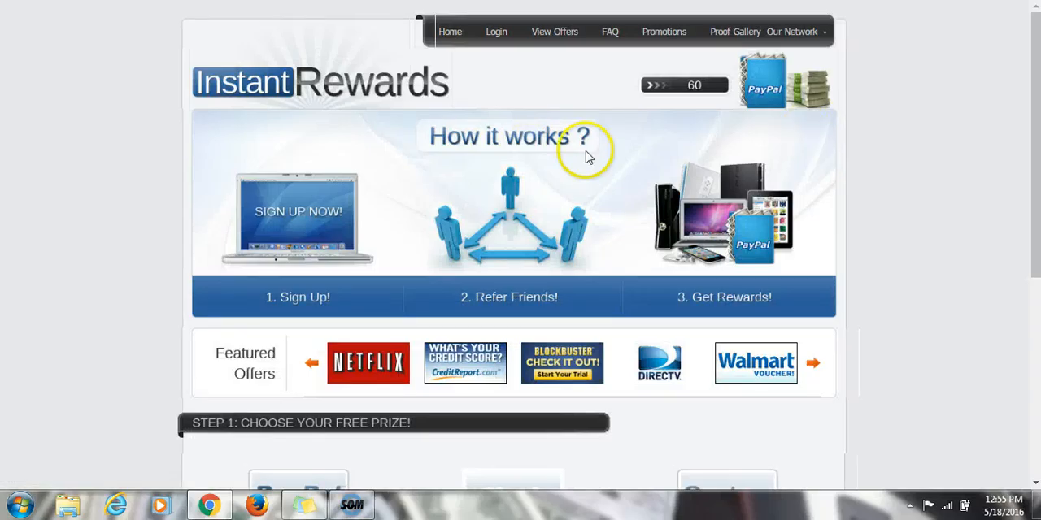
{"action": "mouse_move", "coordinate": [416, 153]}
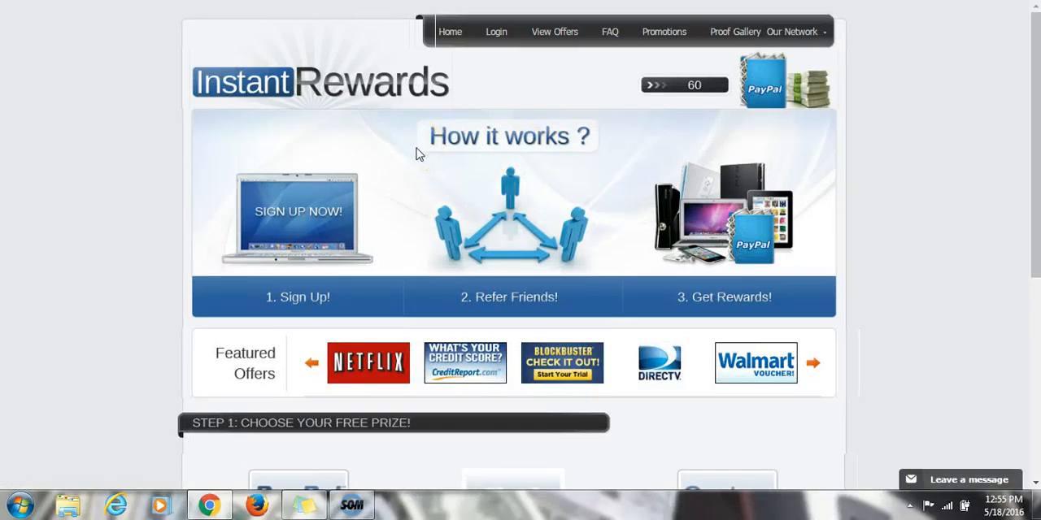
{"action": "mouse_move", "coordinate": [875, 131]}
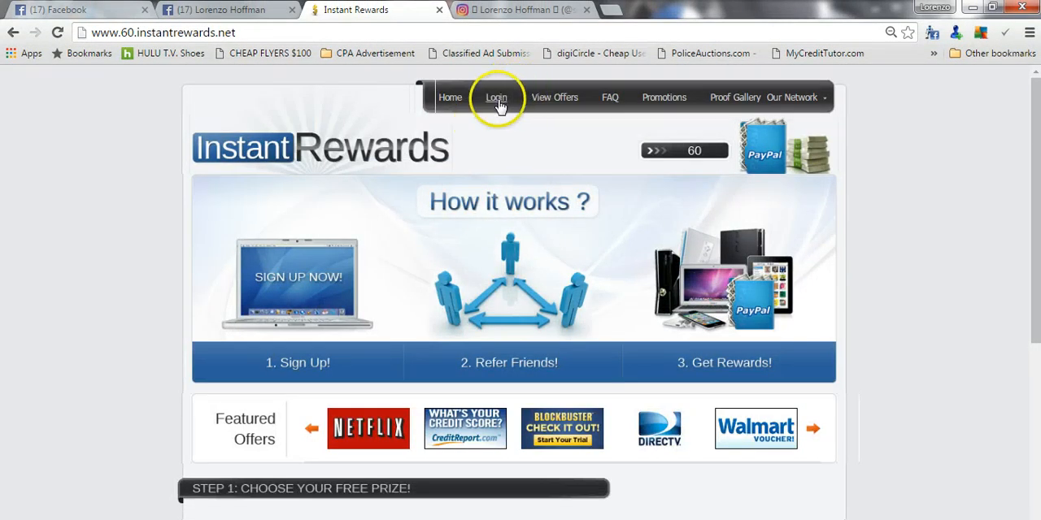
{"action": "left_click", "coordinate": [496, 97]}
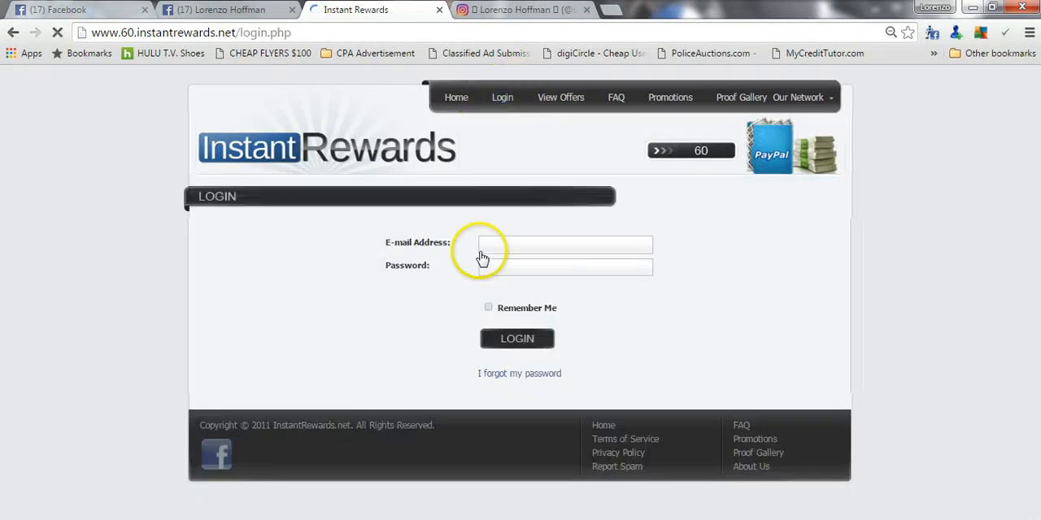
{"action": "left_click", "coordinate": [566, 243]}
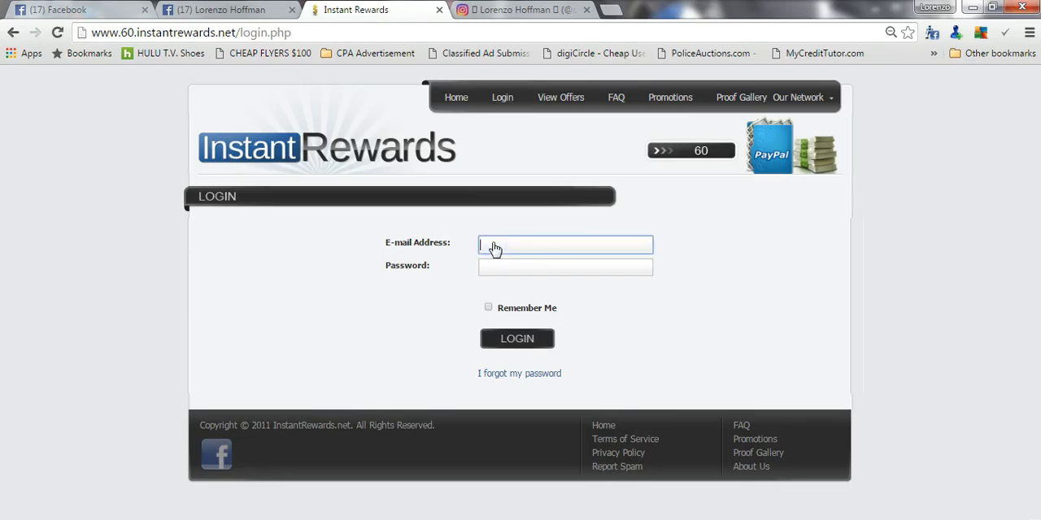
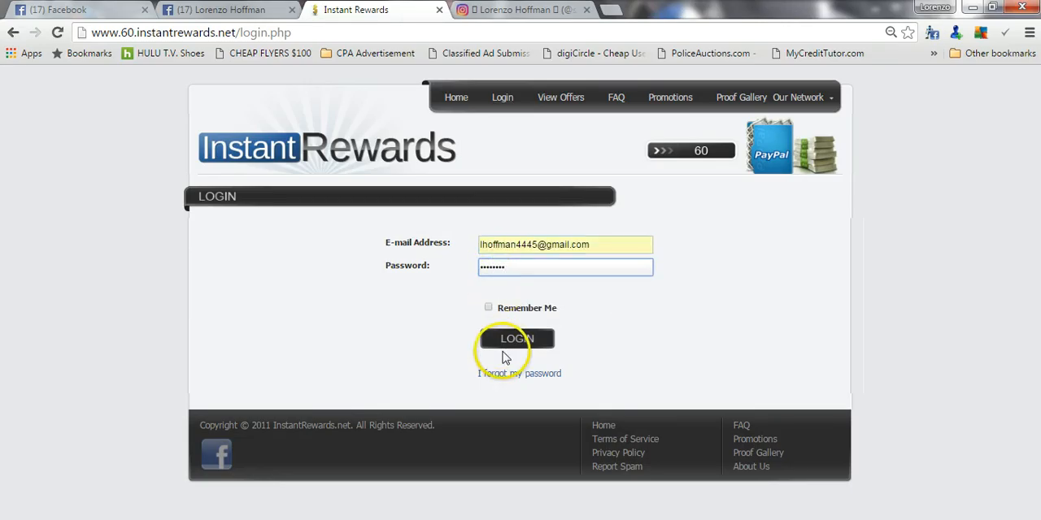
{"action": "left_click", "coordinate": [517, 338]}
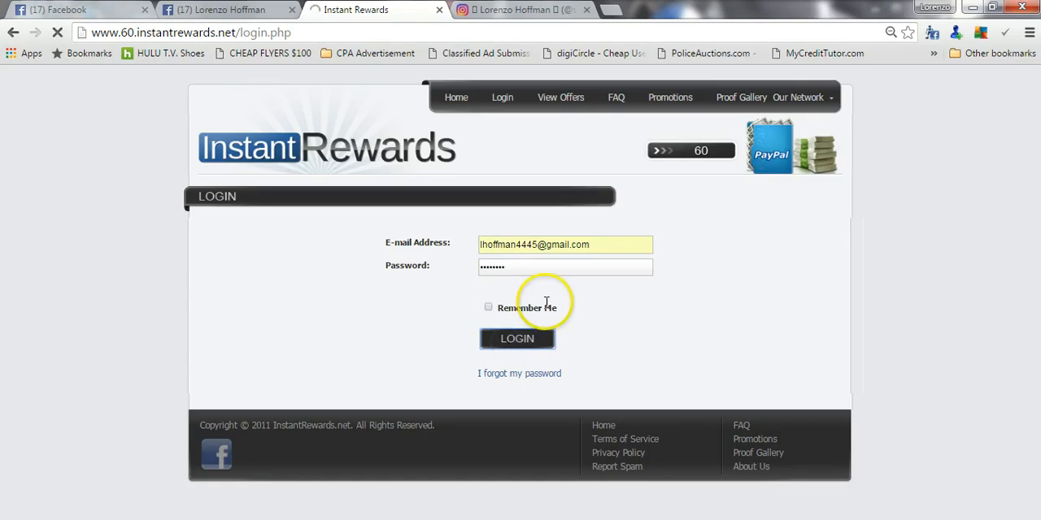
{"action": "left_click", "coordinate": [517, 339]}
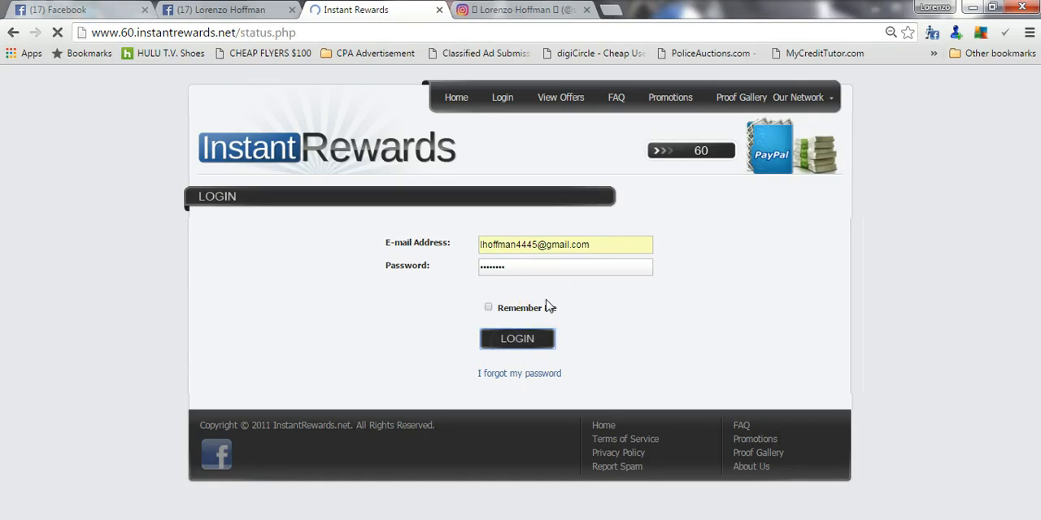
{"action": "left_click", "coordinate": [517, 338]}
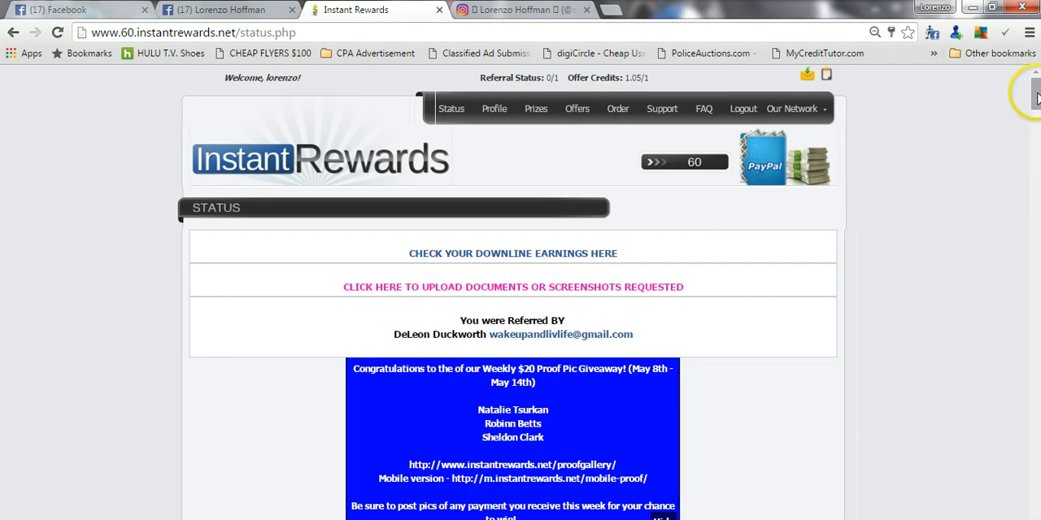
{"action": "scroll", "scroll_direction": "down", "scroll_amount": 3}
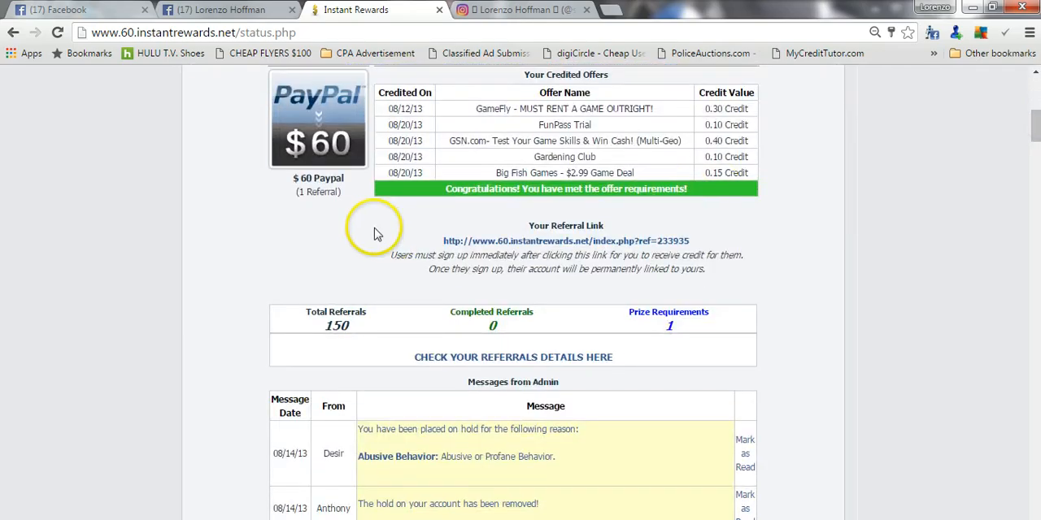
{"action": "mouse_move", "coordinate": [333, 325]}
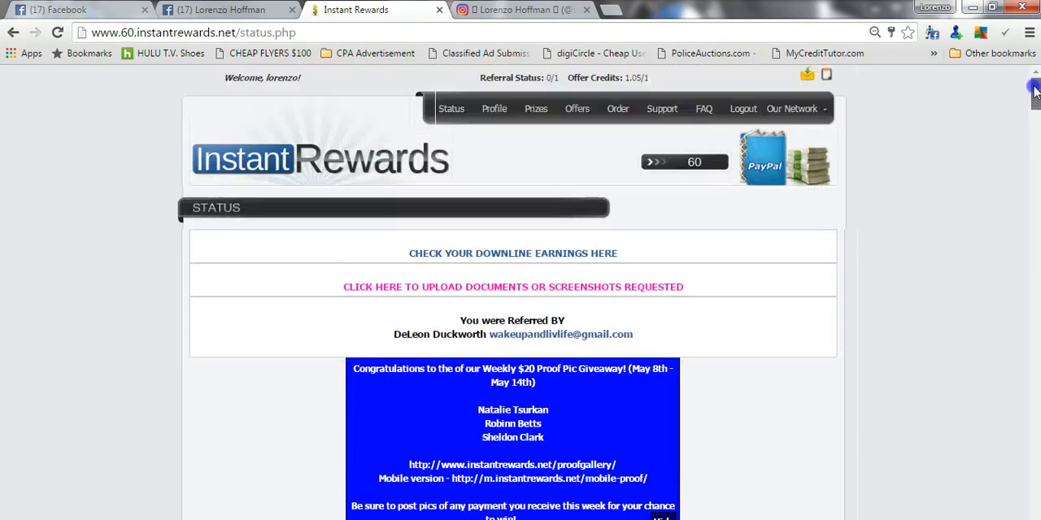
{"action": "left_click", "coordinate": [576, 107]}
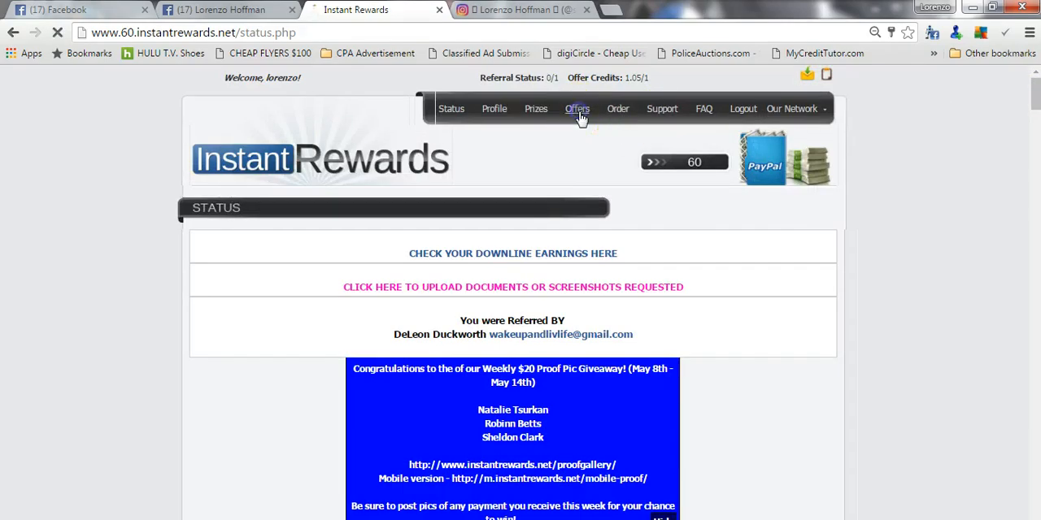
- Browse the second account's Offers page listing 103 matching offers, including The Economist and eScore trials
{"action": "left_click", "coordinate": [577, 107]}
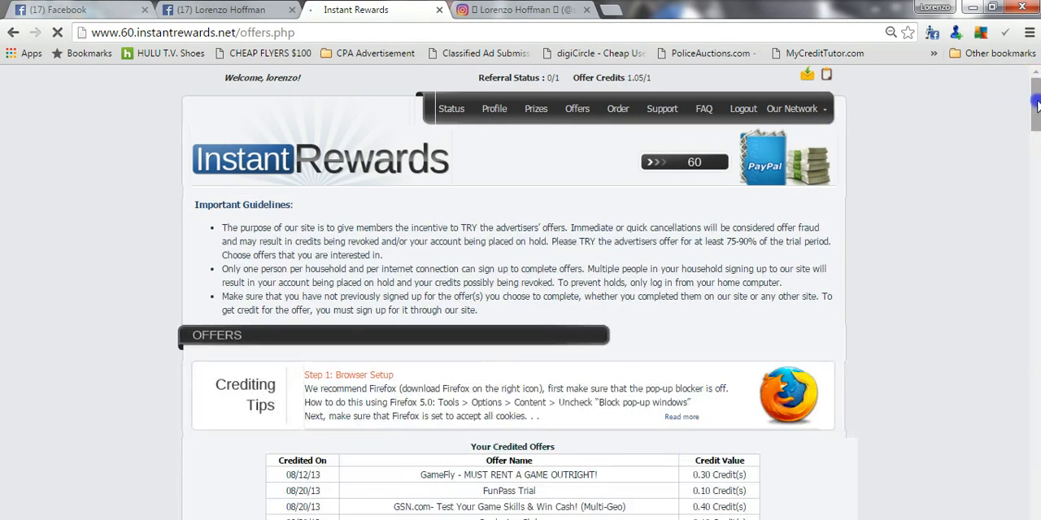
{"action": "scroll", "scroll_direction": "down", "scroll_amount": 3}
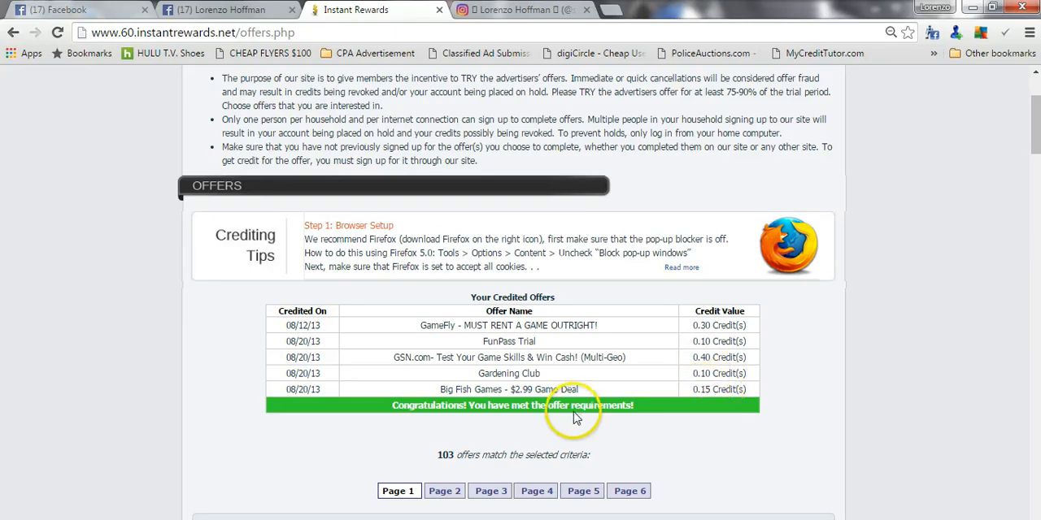
{"action": "mouse_move", "coordinate": [795, 364]}
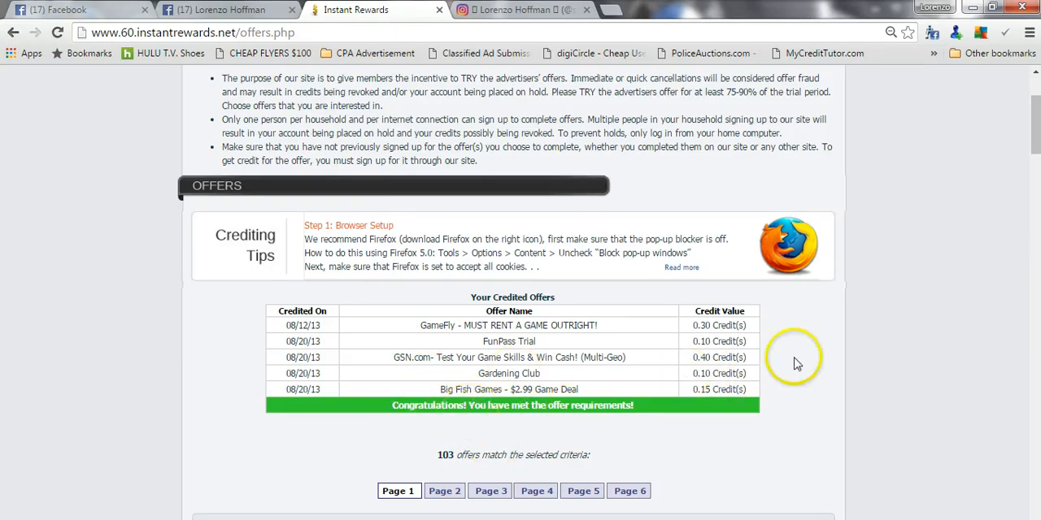
{"action": "scroll", "scroll_direction": "down", "scroll_amount": 3}
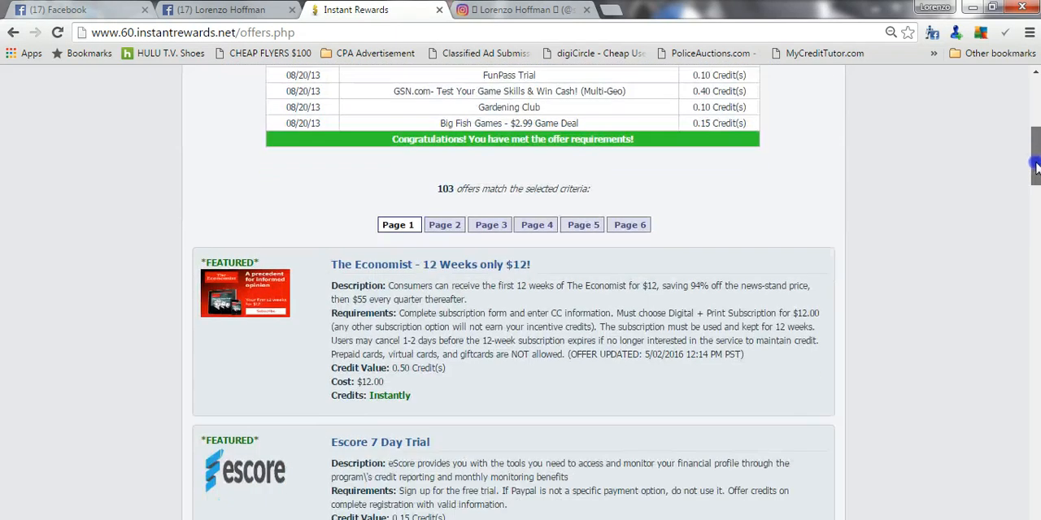
{"action": "scroll", "scroll_direction": "down", "scroll_amount": 3}
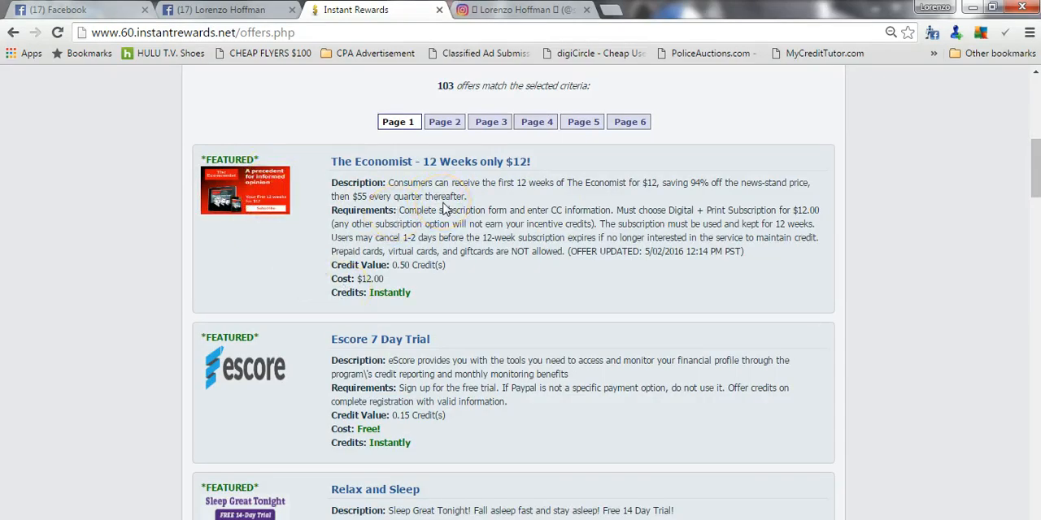
{"action": "mouse_move", "coordinate": [403, 266]}
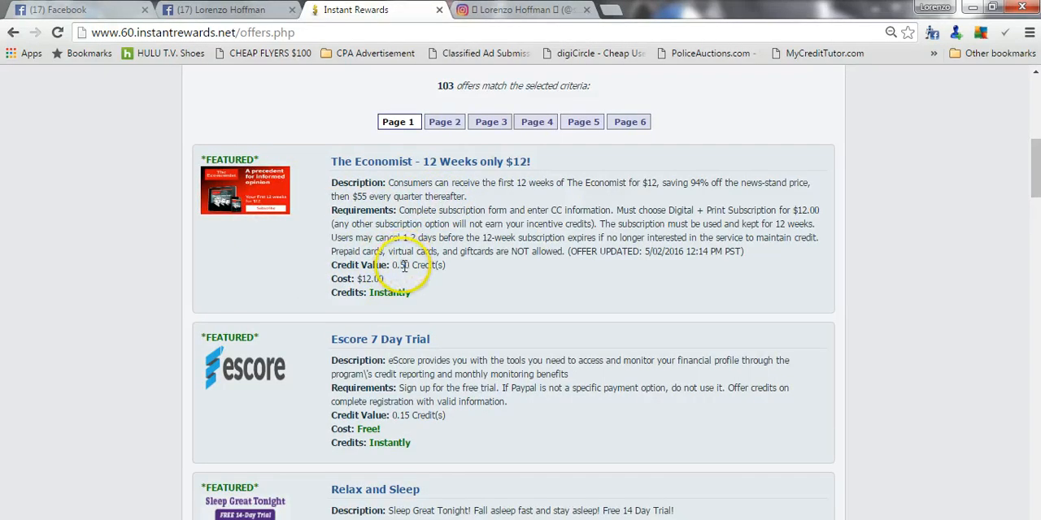
{"action": "mouse_move", "coordinate": [410, 266]}
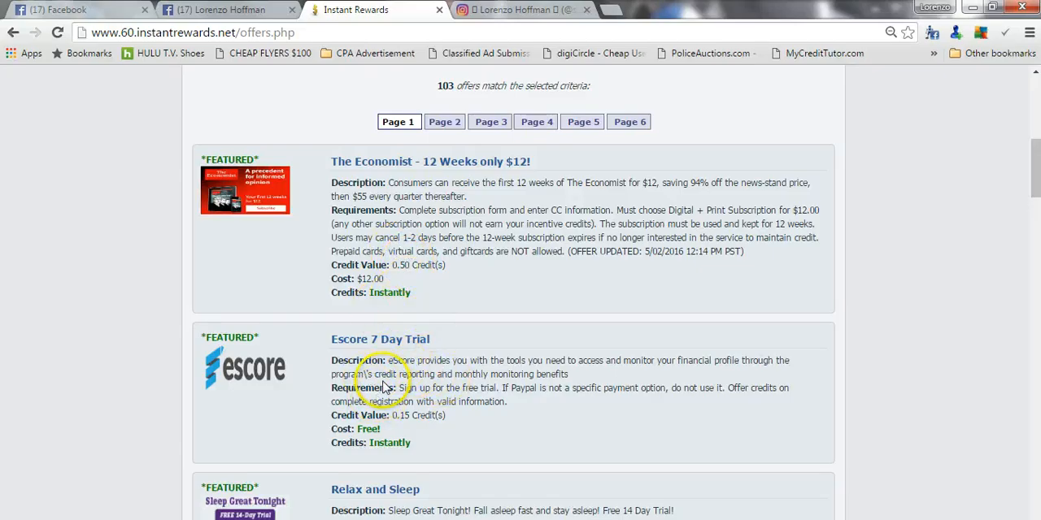
{"action": "mouse_move", "coordinate": [1024, 179]}
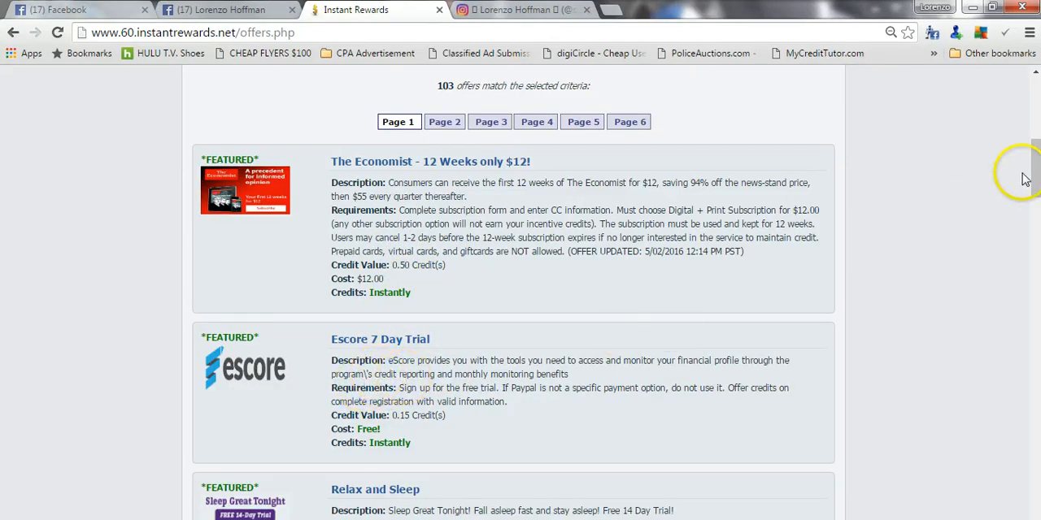
{"action": "scroll", "scroll_direction": "down", "scroll_amount": 3}
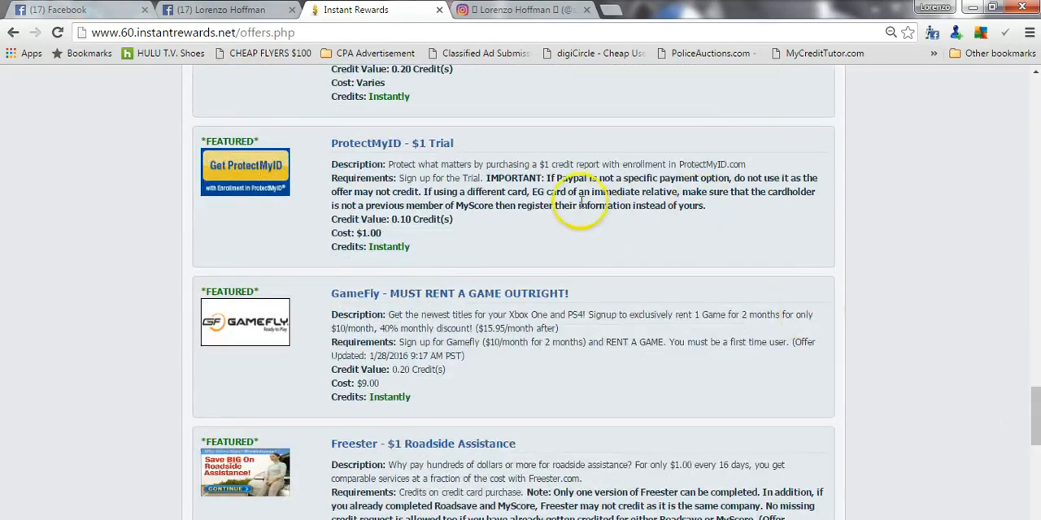
{"action": "scroll", "scroll_direction": "down", "scroll_amount": 3}
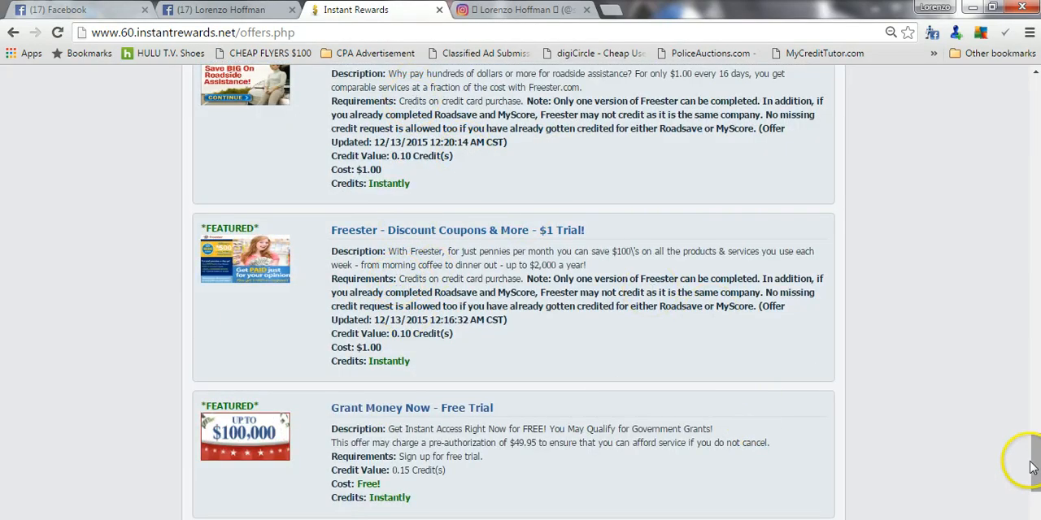
{"action": "scroll", "scroll_direction": "down", "scroll_amount": 3}
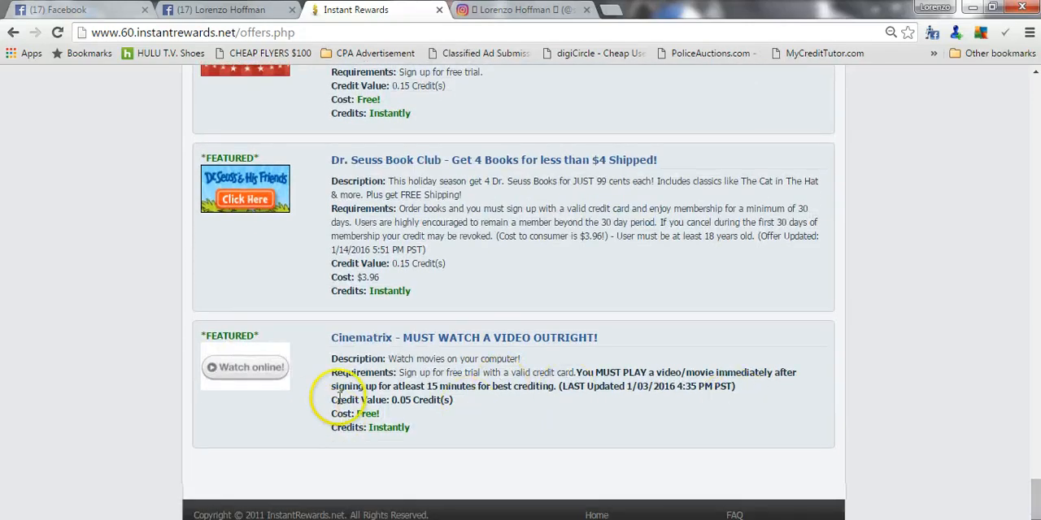
{"action": "scroll", "scroll_direction": "down", "scroll_amount": 3}
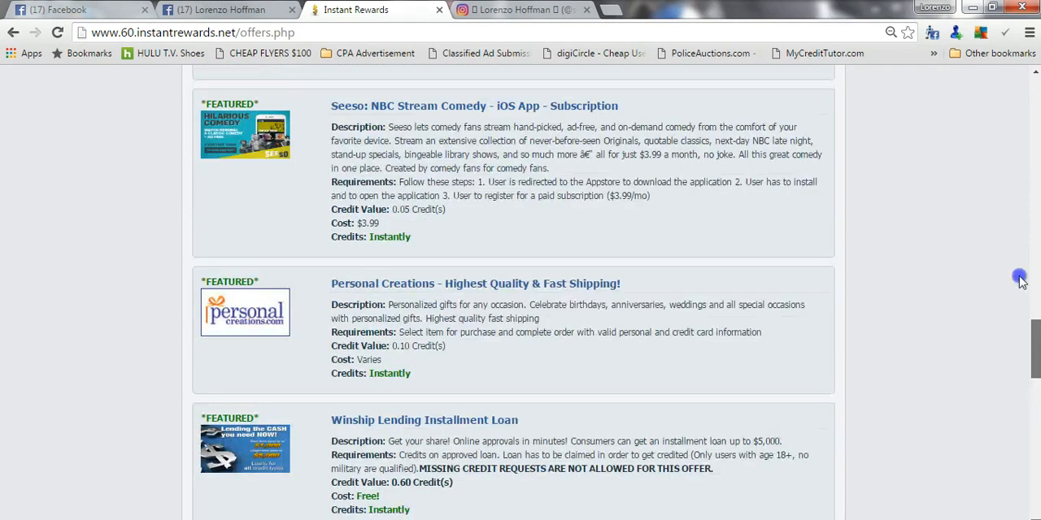
{"action": "scroll", "scroll_direction": "up", "scroll_amount": 3}
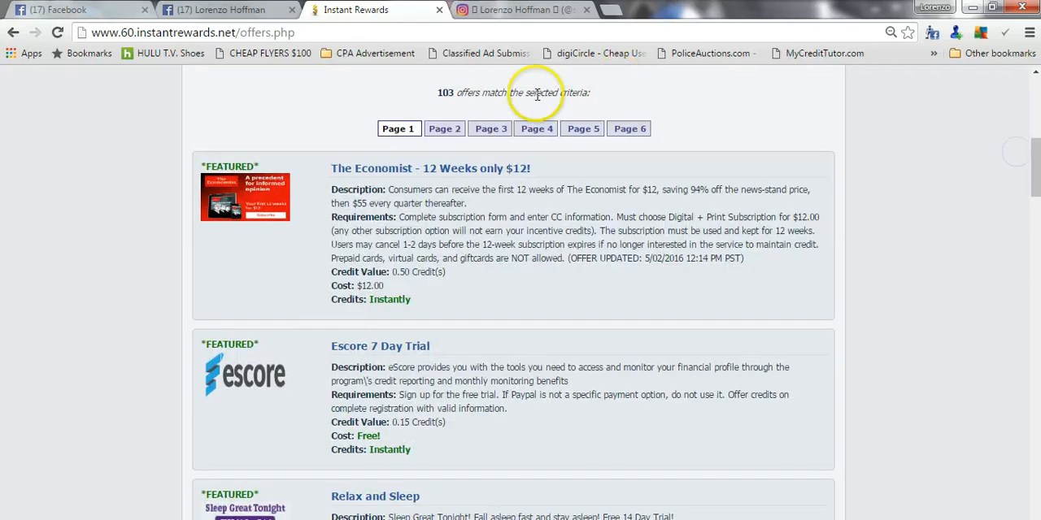
{"action": "left_click", "coordinate": [444, 128]}
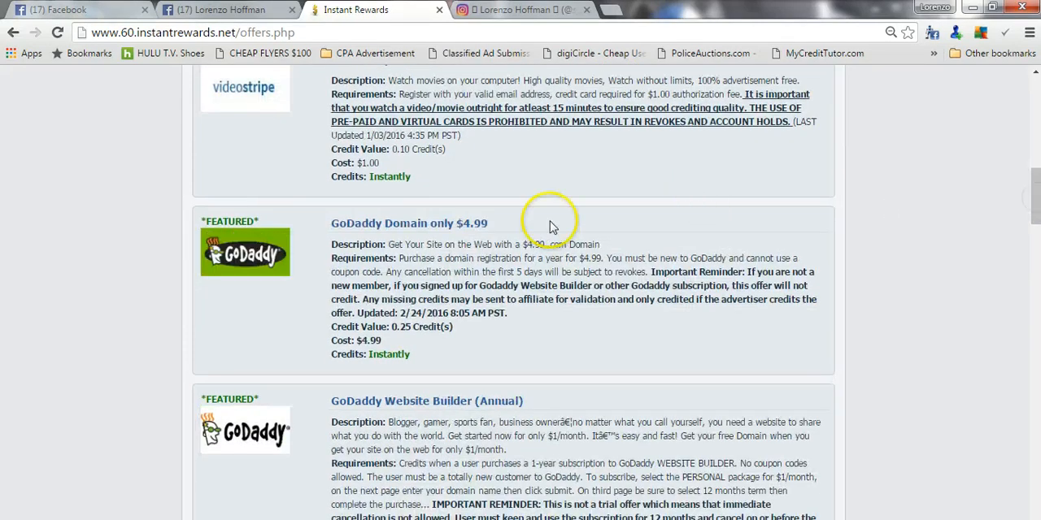
{"action": "mouse_move", "coordinate": [398, 328]}
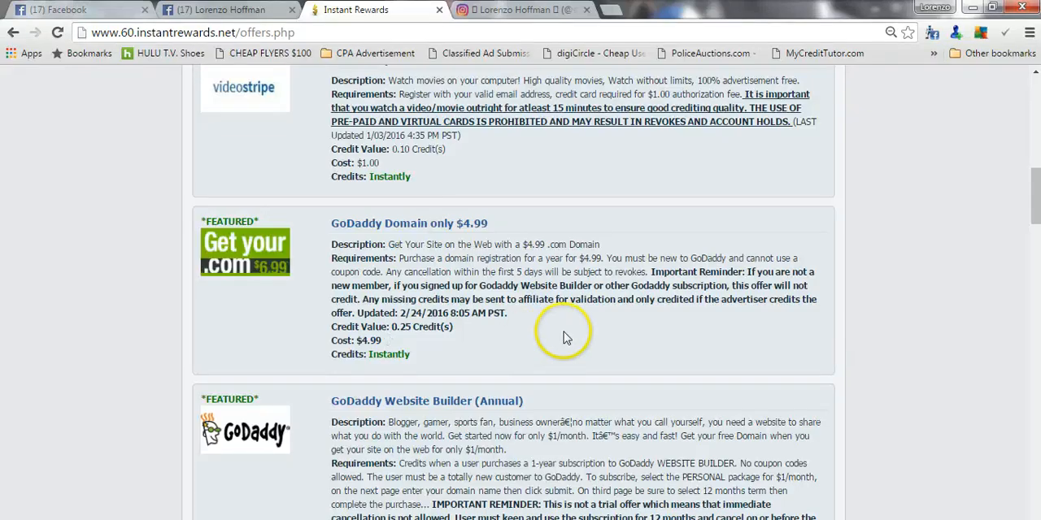
{"action": "scroll", "scroll_direction": "up", "scroll_amount": 3}
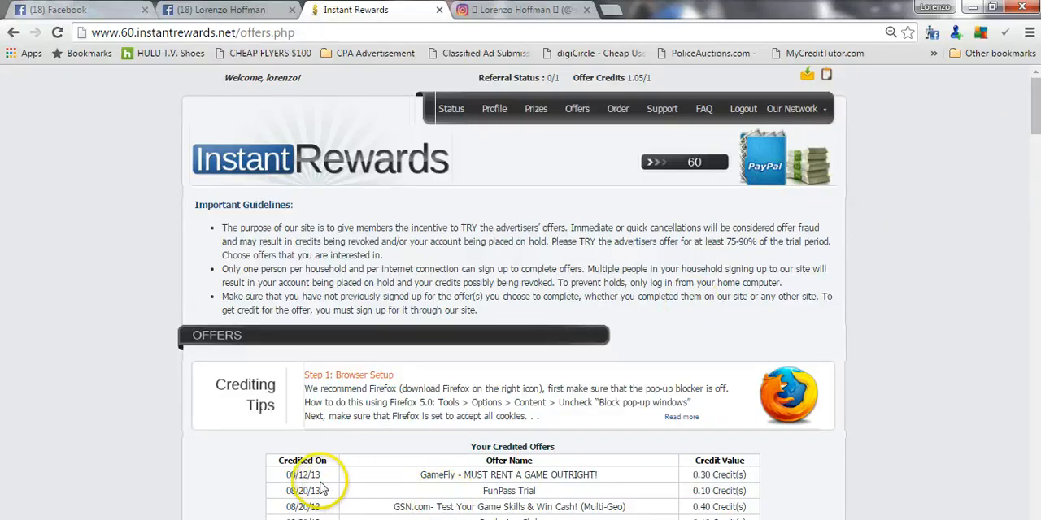
{"action": "mouse_move", "coordinate": [514, 283]}
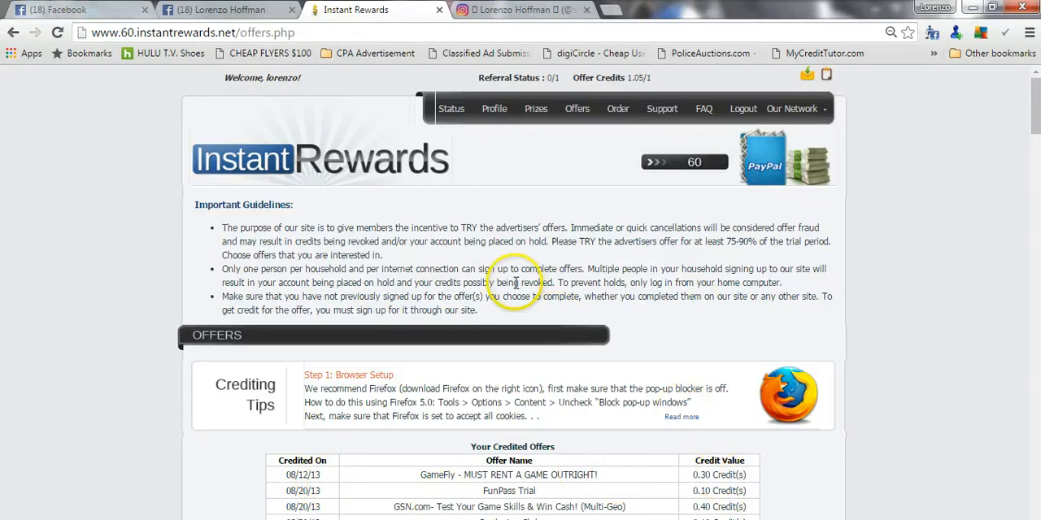
{"action": "mouse_move", "coordinate": [637, 263]}
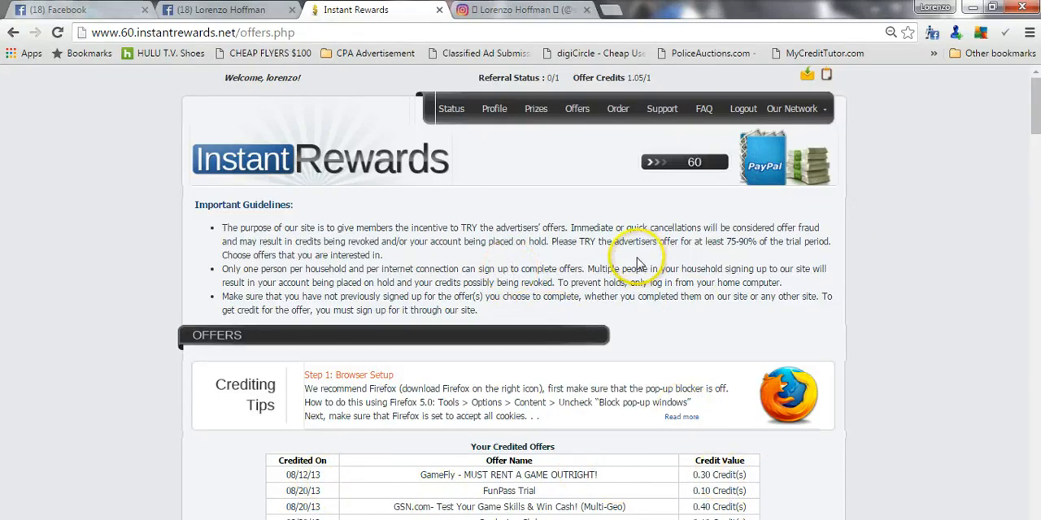
{"action": "mouse_move", "coordinate": [632, 81]}
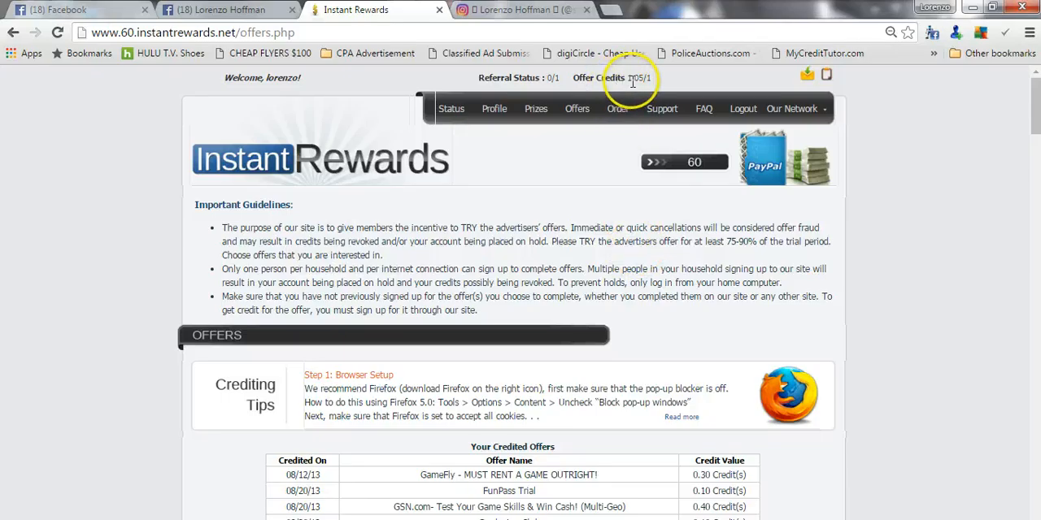